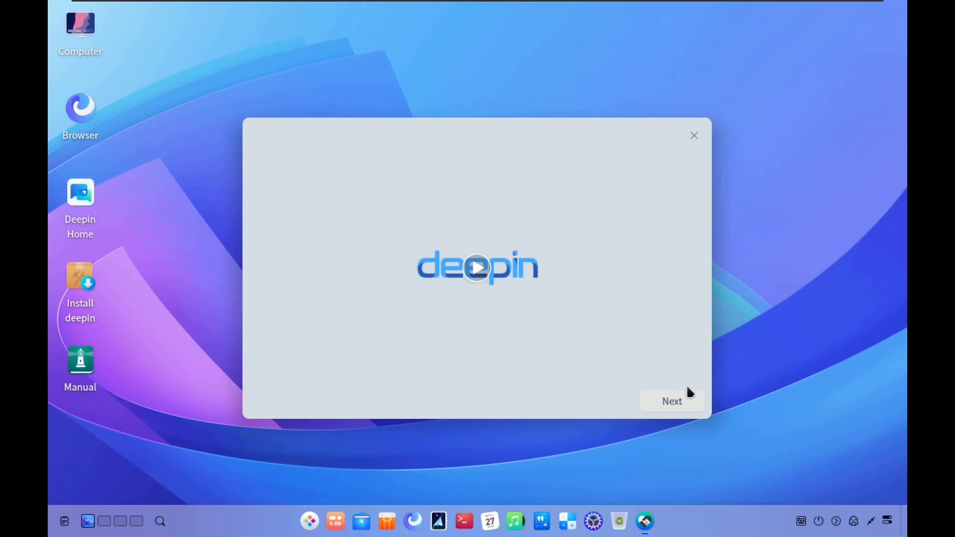
- Keep the centred dock layout and choose Normal Mode for window effects in the welcome wizard
{"action": "left_click", "coordinate": [672, 401]}
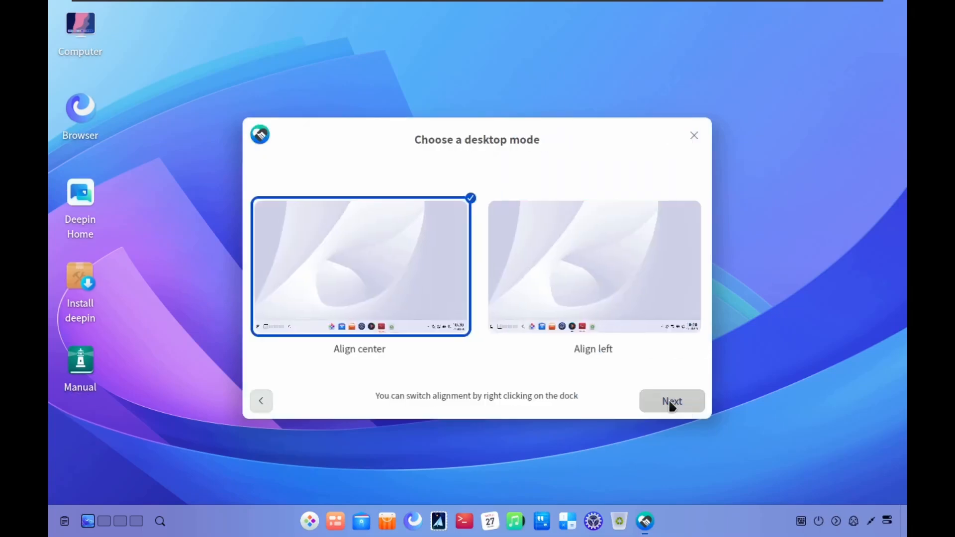
{"action": "mouse_move", "coordinate": [410, 277]}
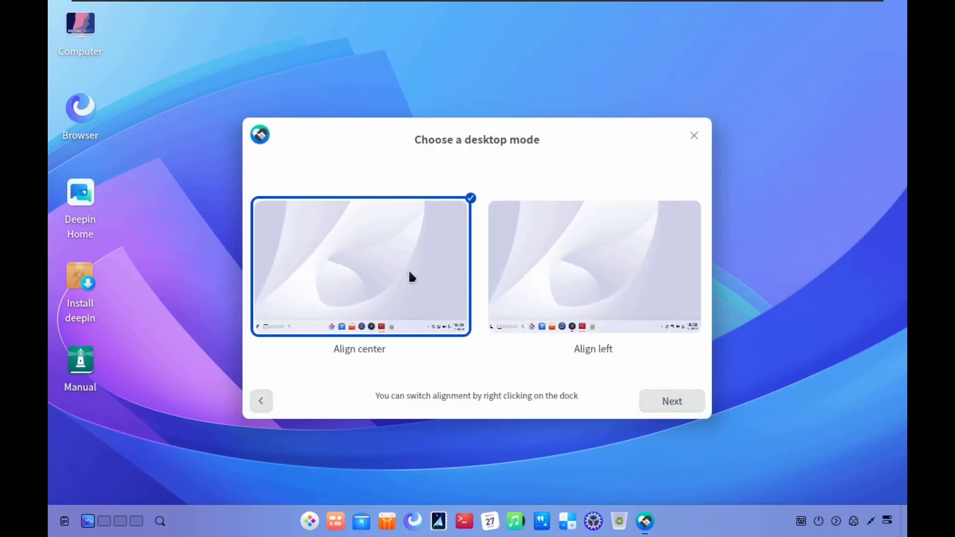
{"action": "left_click", "coordinate": [672, 401]}
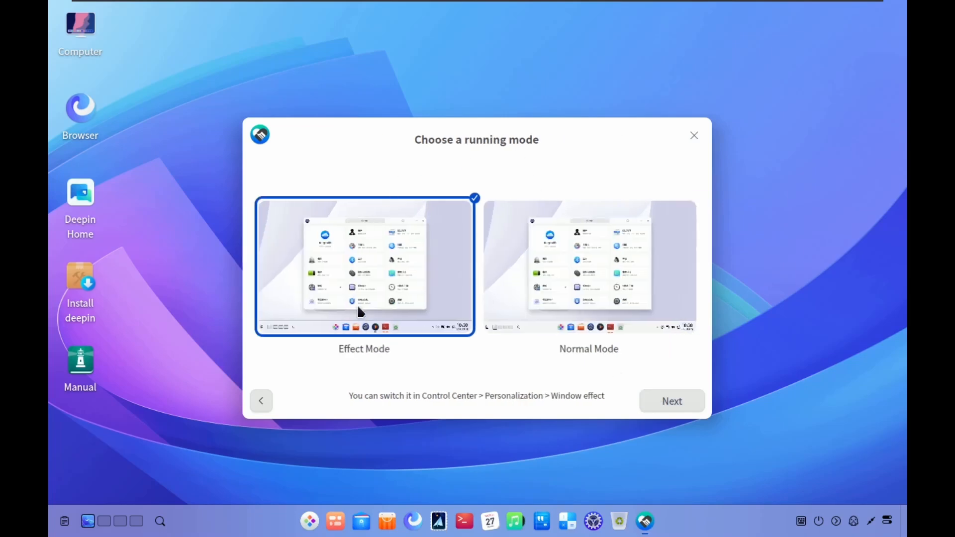
{"action": "left_click", "coordinate": [589, 267]}
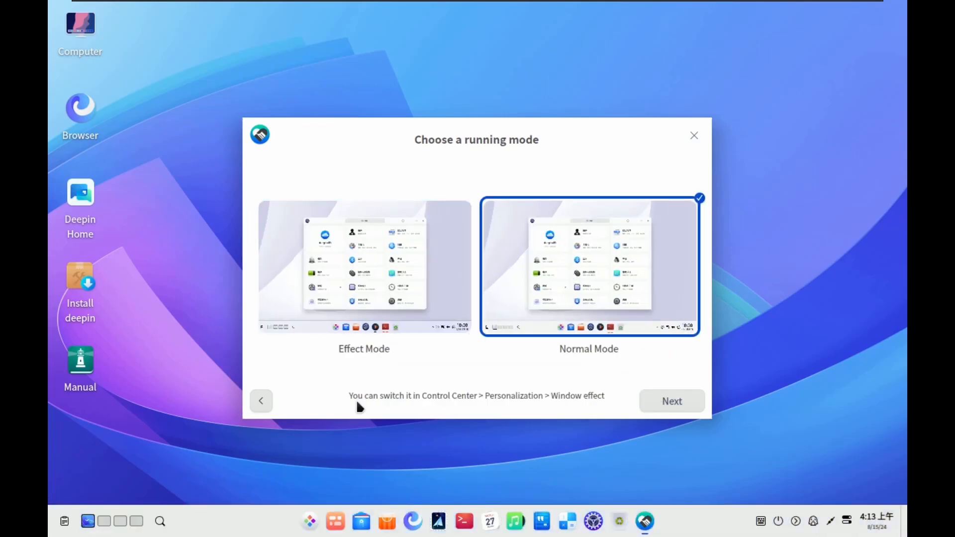
{"action": "mouse_move", "coordinate": [587, 410]}
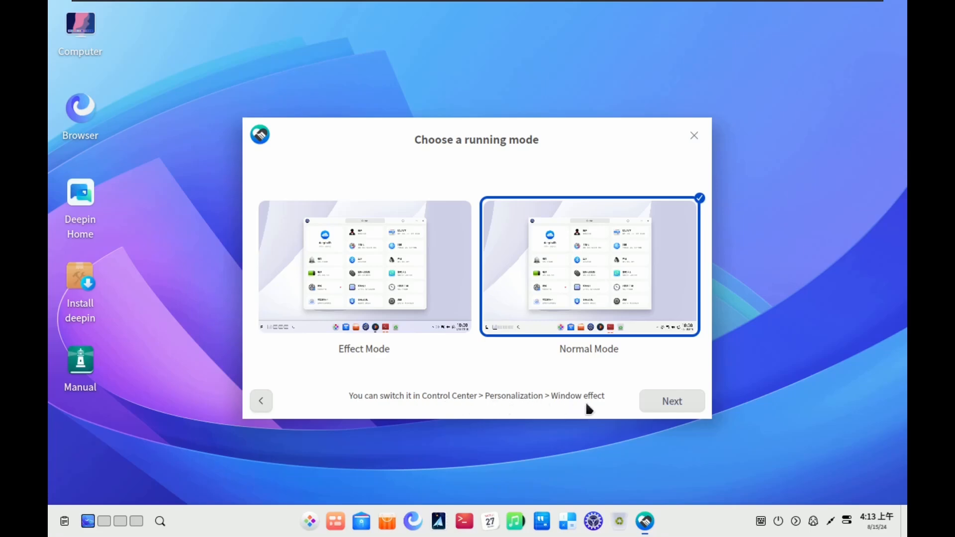
{"action": "left_click", "coordinate": [673, 401]}
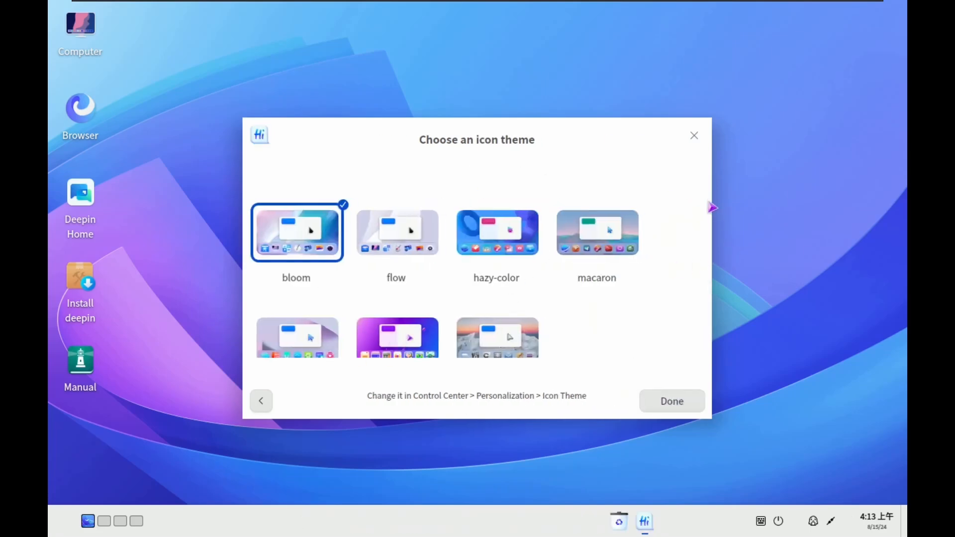
- Try the organic-glass icon theme, settle on the square theme and finish the welcome setup
{"action": "left_click", "coordinate": [396, 298]}
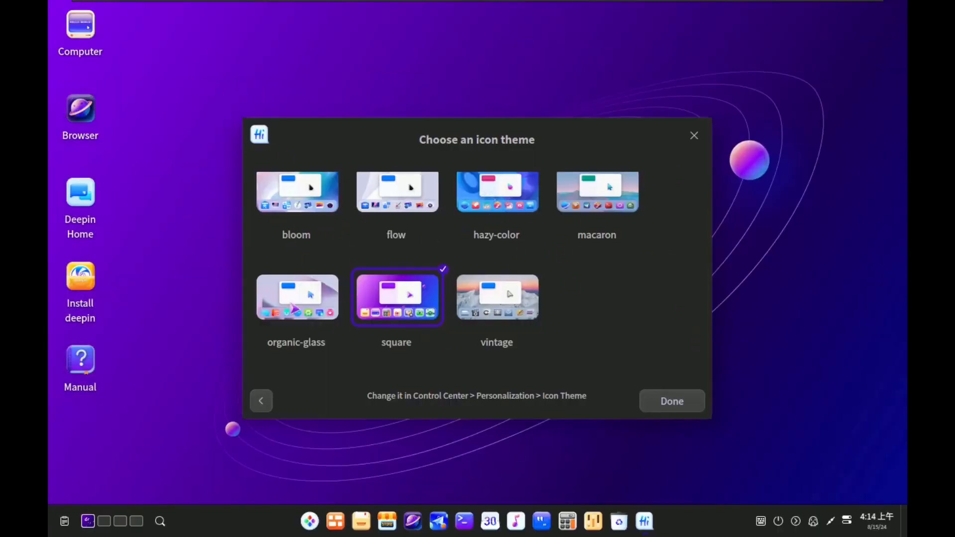
{"action": "left_click", "coordinate": [296, 297]}
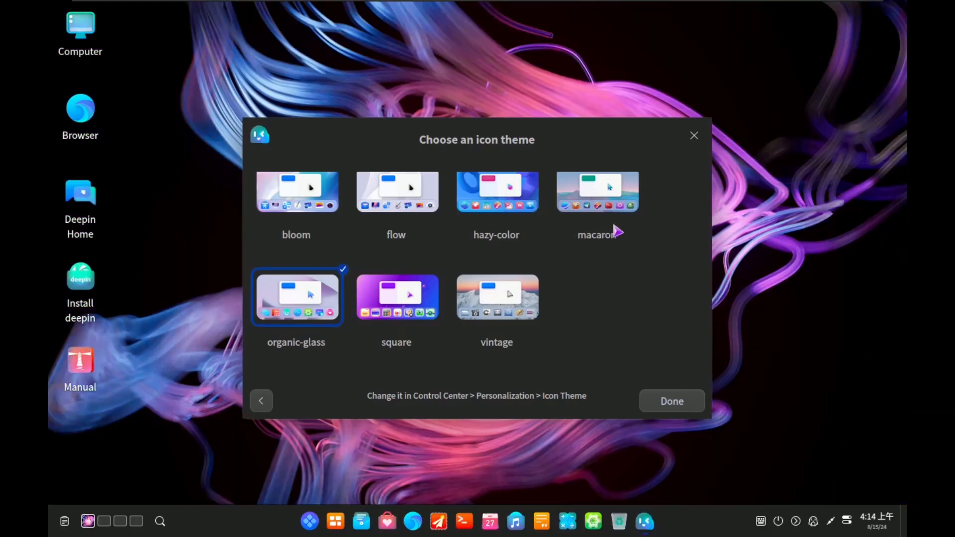
{"action": "left_click", "coordinate": [396, 298]}
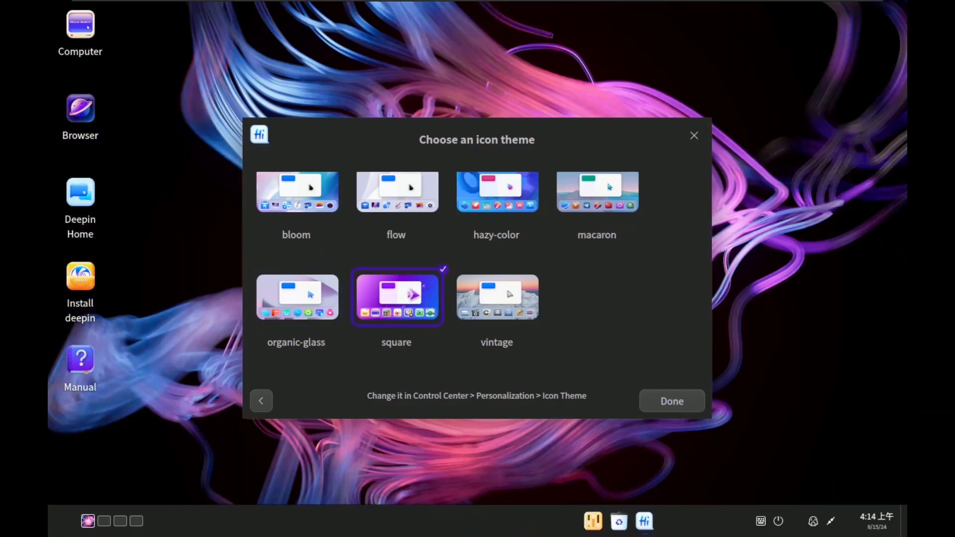
{"action": "left_click", "coordinate": [672, 401]}
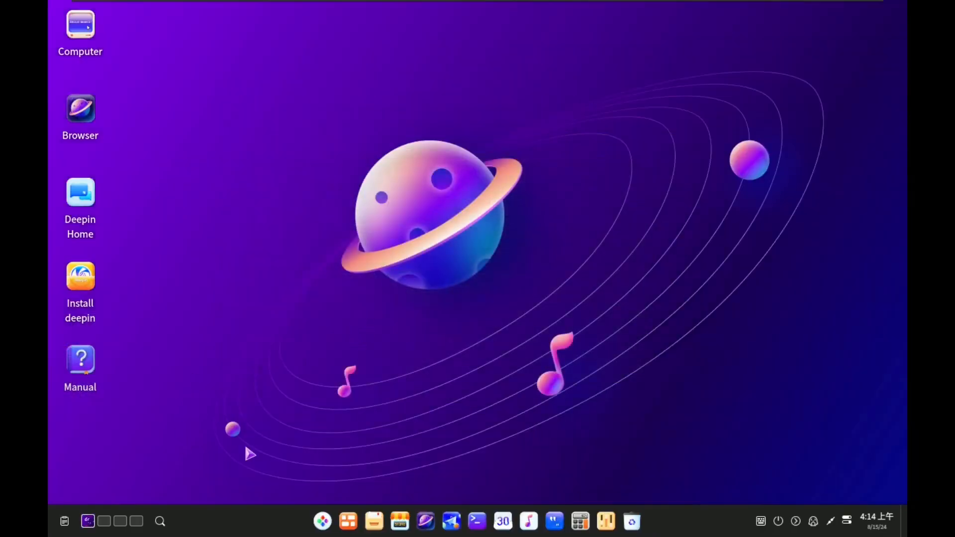
{"action": "mouse_move", "coordinate": [690, 488]}
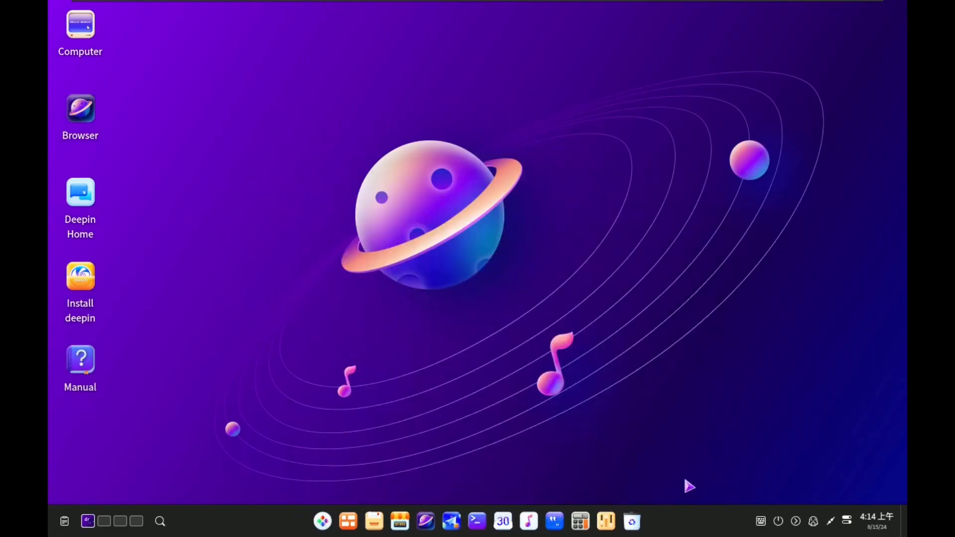
{"action": "mouse_move", "coordinate": [645, 284]}
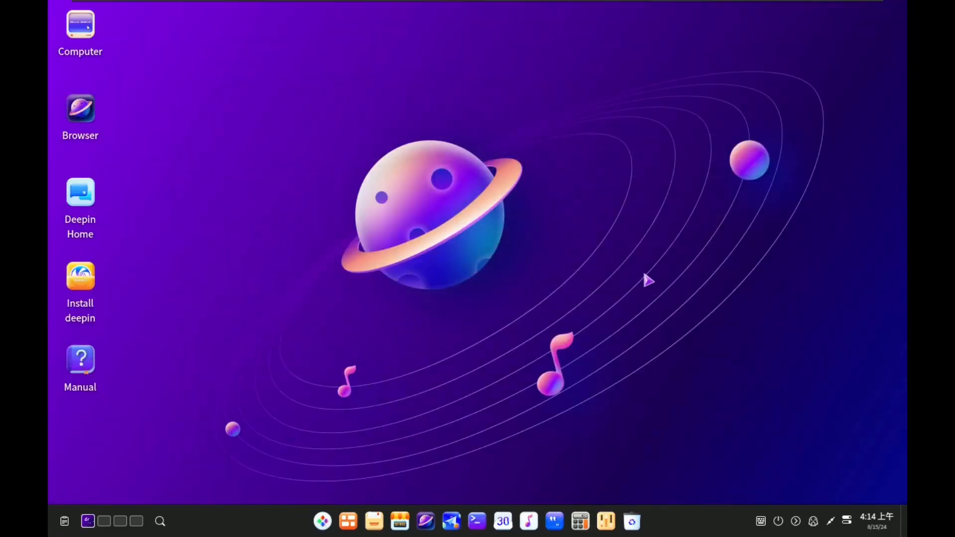
{"action": "mouse_move", "coordinate": [448, 117]}
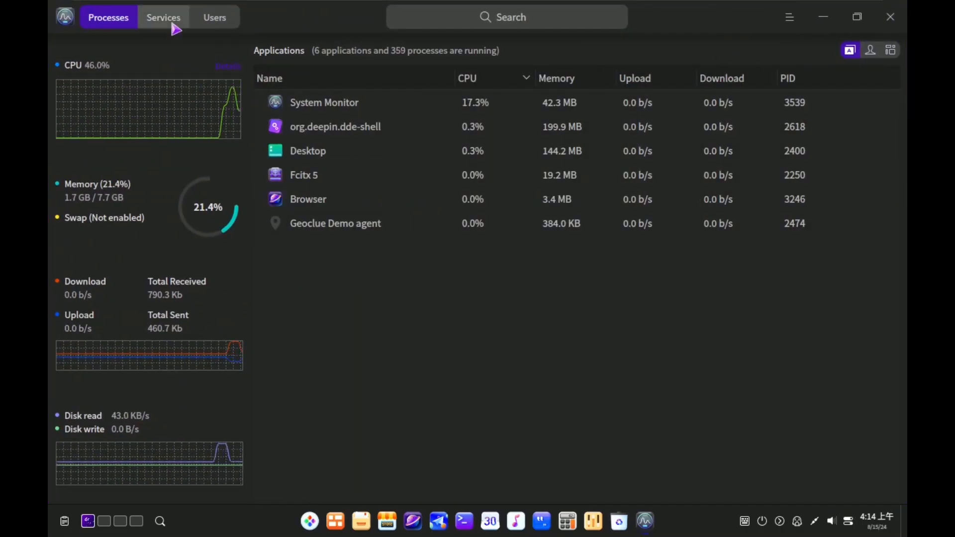
- Review the Services list and detailed CPU statistics in System Monitor
{"action": "left_click", "coordinate": [163, 17]}
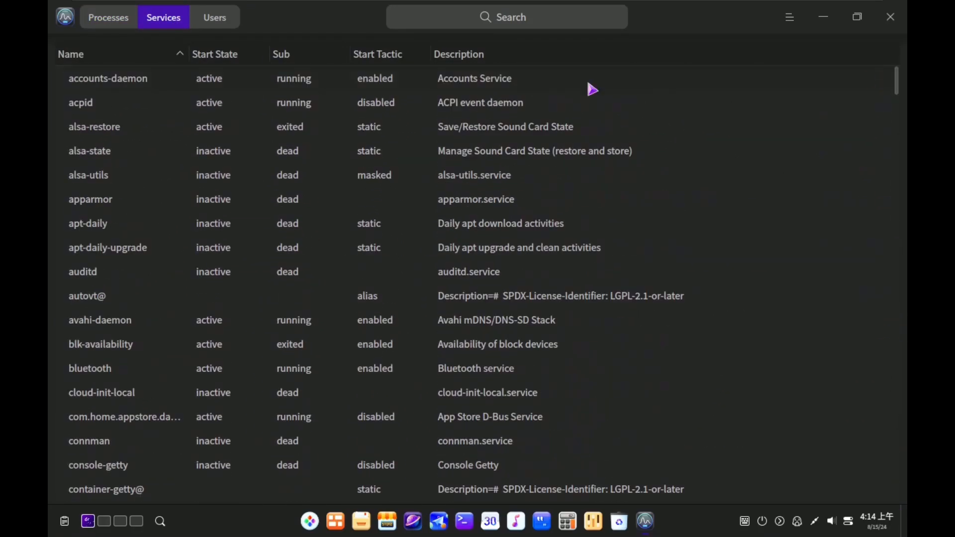
{"action": "left_click", "coordinate": [107, 16]}
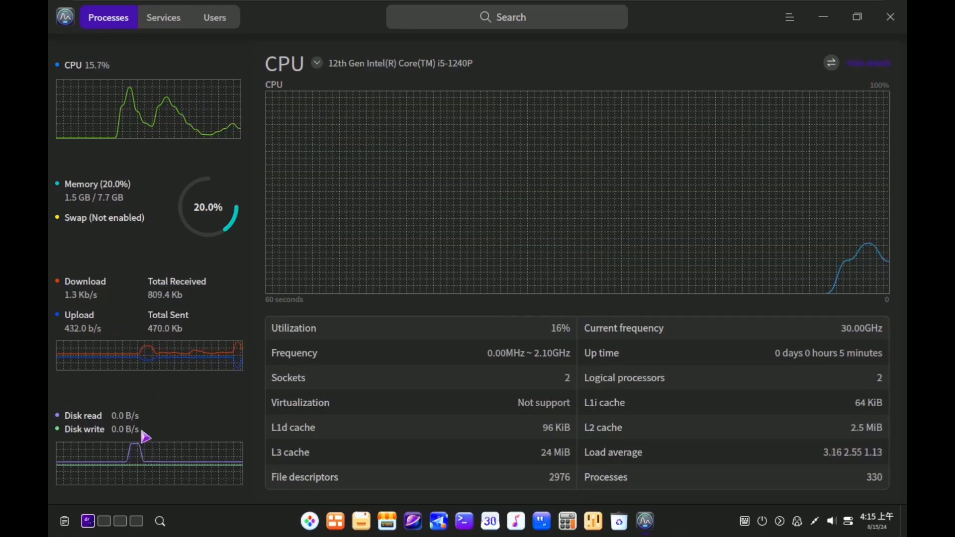
{"action": "left_click", "coordinate": [163, 17]}
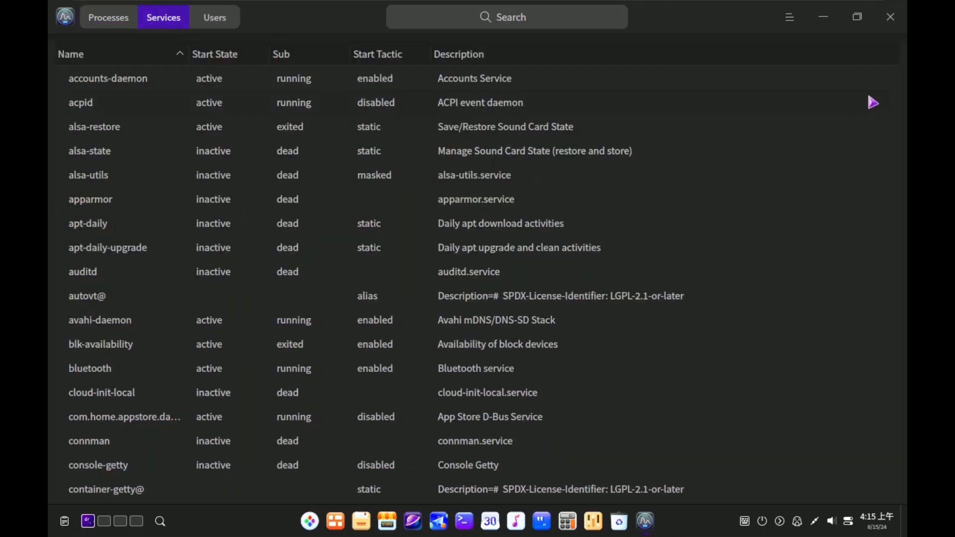
{"action": "scroll", "scroll_direction": "down", "scroll_amount": 3}
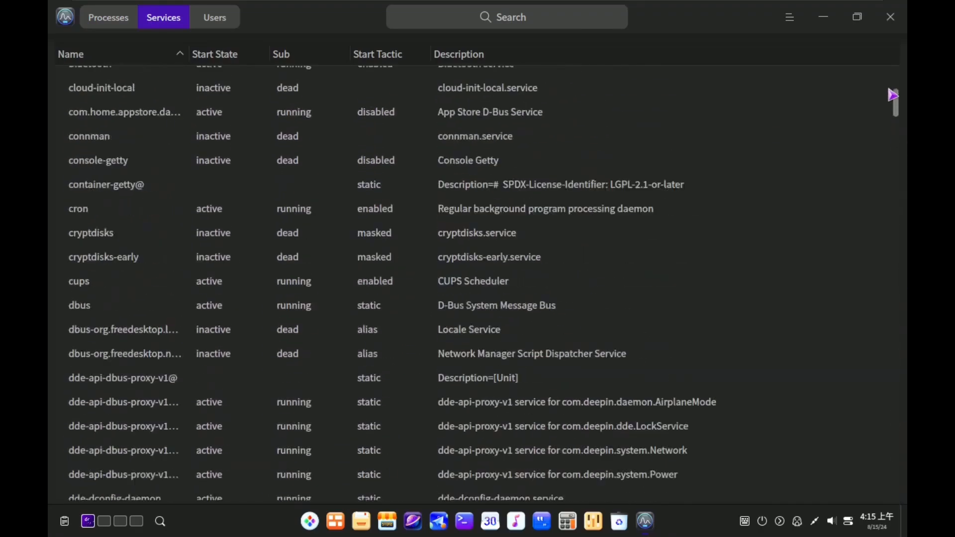
{"action": "left_click", "coordinate": [215, 17]}
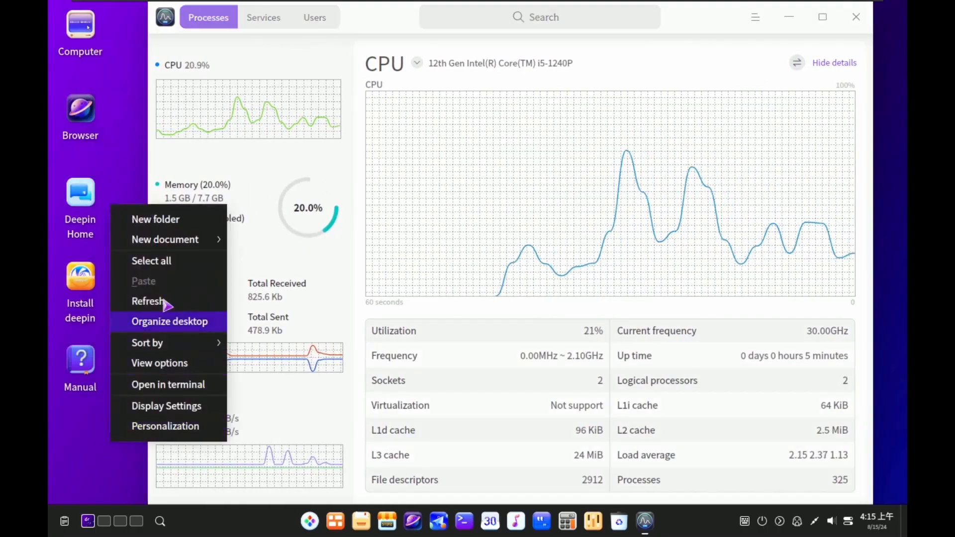
- Bring up Display Settings in Control Center from the desktop context menu
{"action": "left_click", "coordinate": [166, 406]}
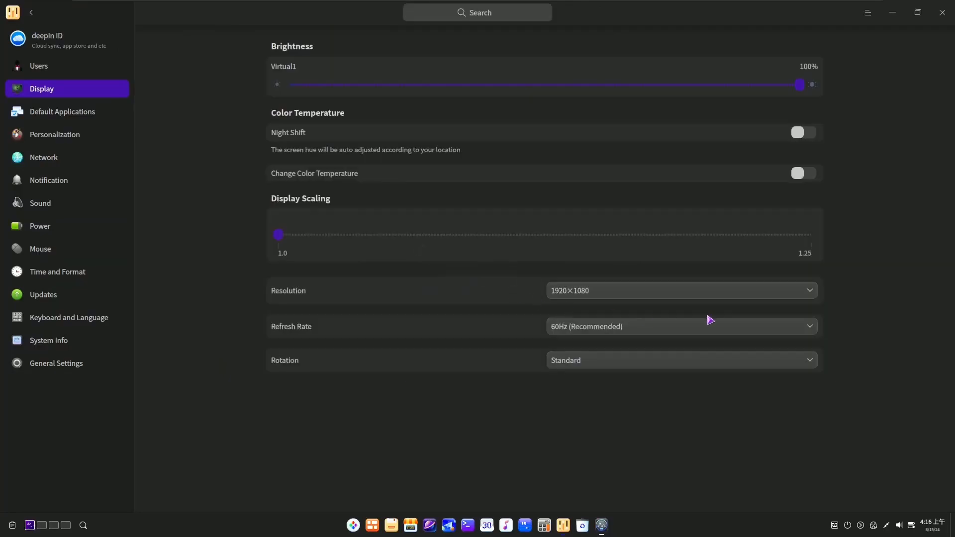
- View About This PC showing deepin 23 Community edition details, then close Control Center
{"action": "left_click", "coordinate": [49, 340]}
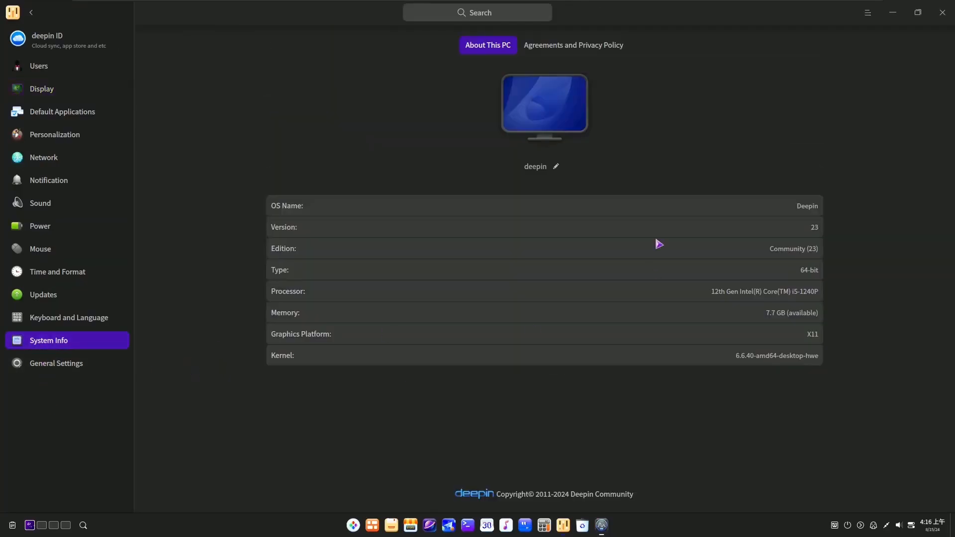
{"action": "mouse_move", "coordinate": [425, 267]}
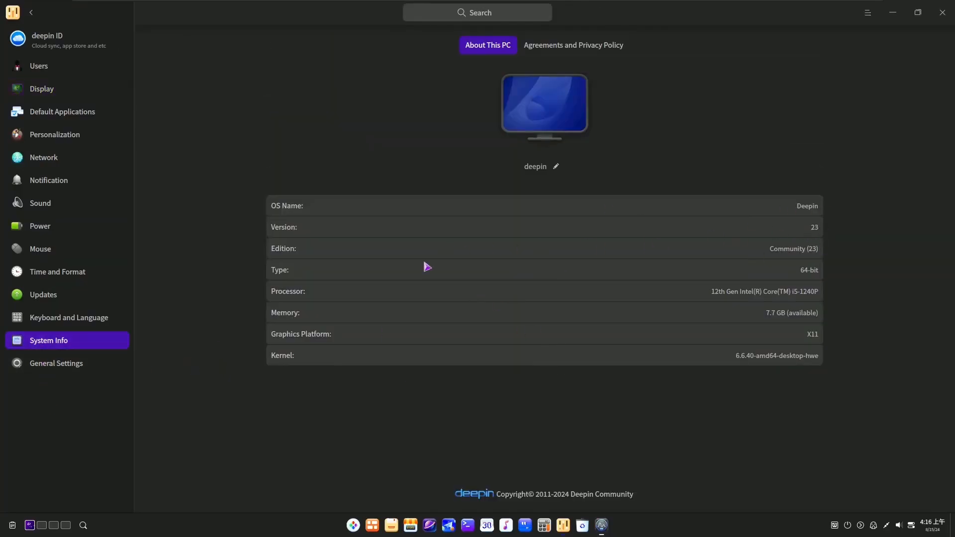
{"action": "mouse_move", "coordinate": [478, 331]}
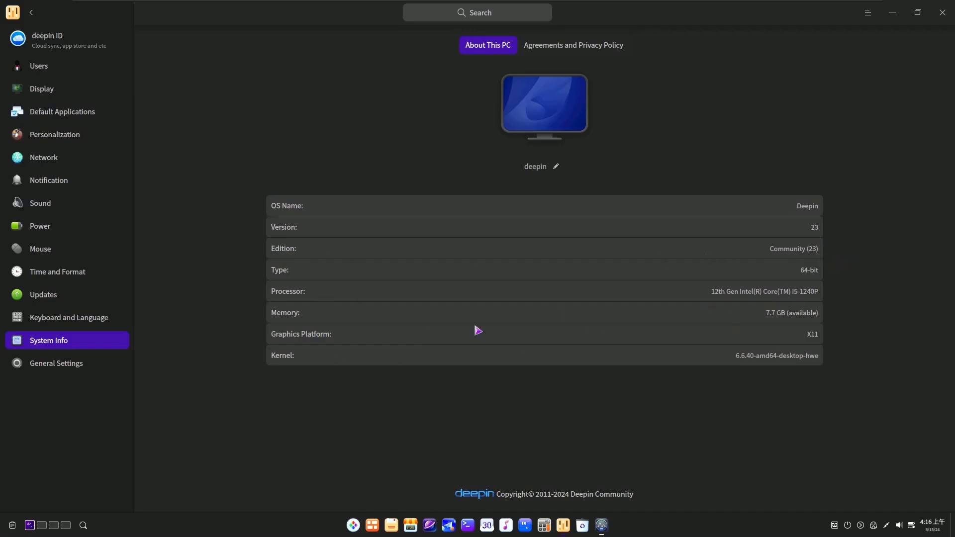
{"action": "mouse_move", "coordinate": [284, 352]}
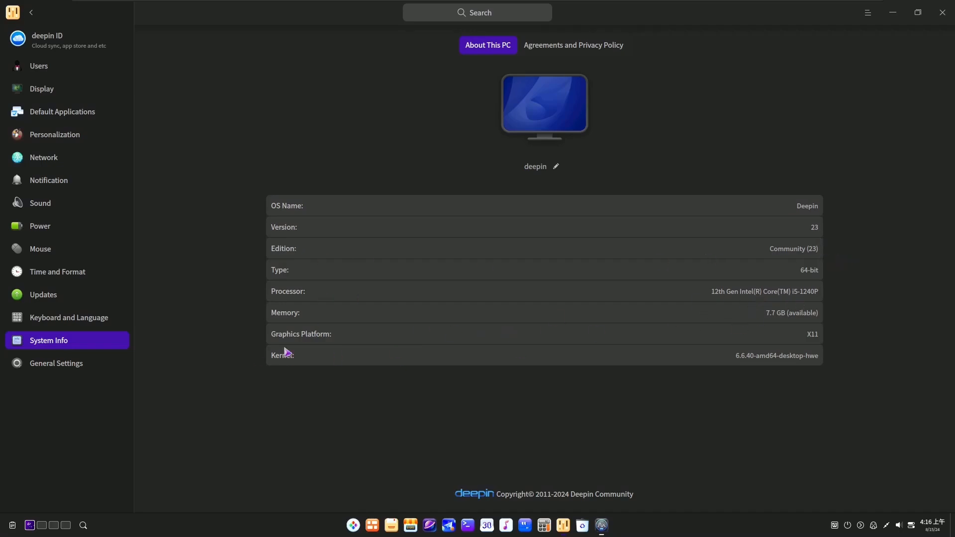
{"action": "mouse_move", "coordinate": [750, 370]}
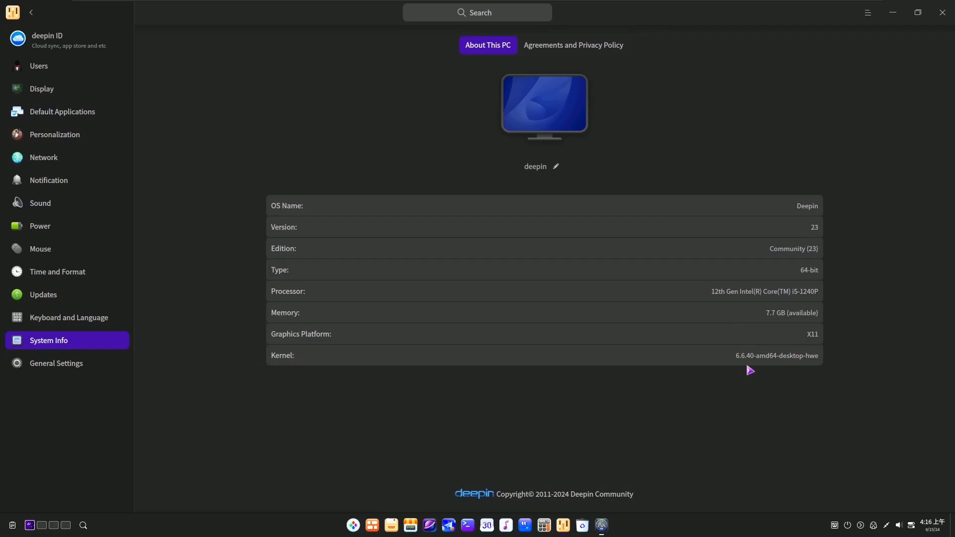
{"action": "mouse_move", "coordinate": [688, 416]}
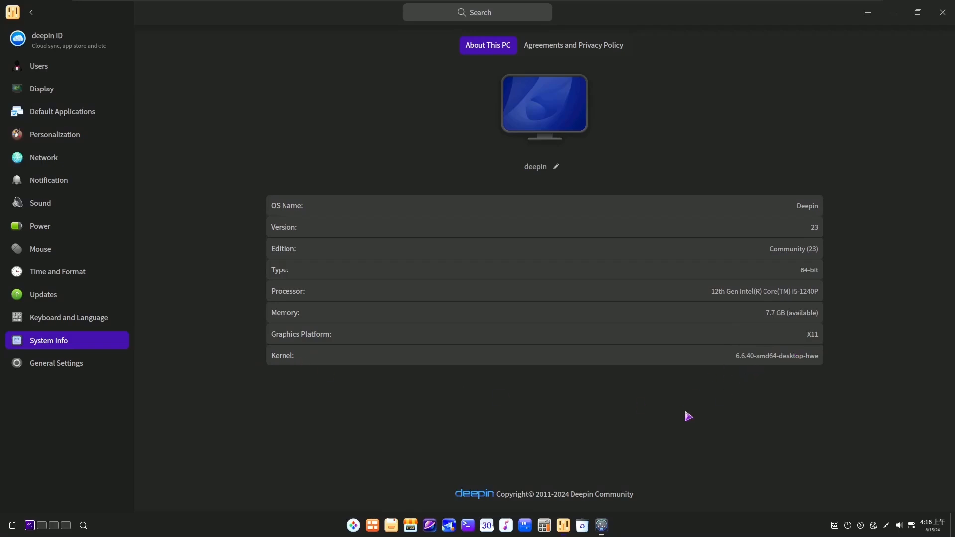
{"action": "left_click", "coordinate": [867, 13]}
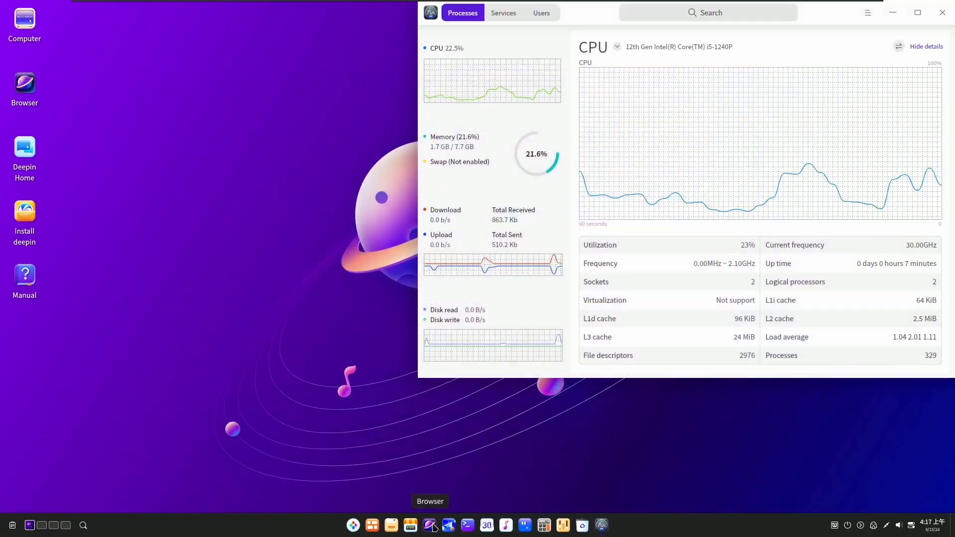
{"action": "mouse_move", "coordinate": [198, 224]}
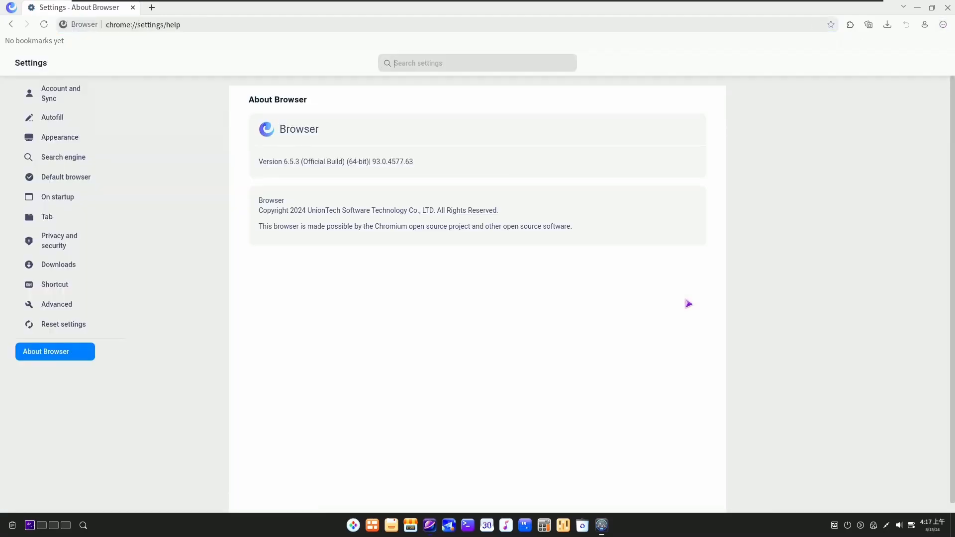
{"action": "mouse_move", "coordinate": [152, 8]}
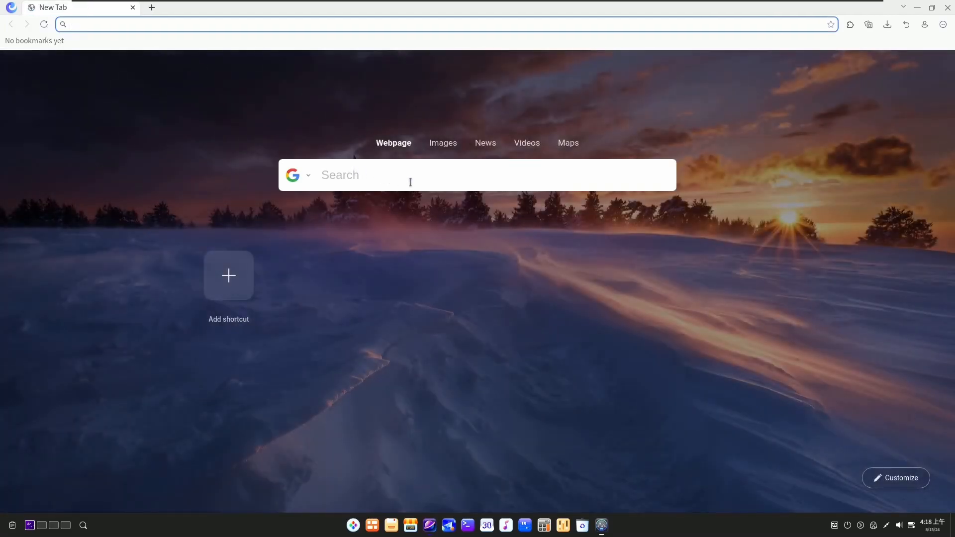
- Search the web for deepin and go to the official deepin.org site
{"action": "type", "text": "dee"}
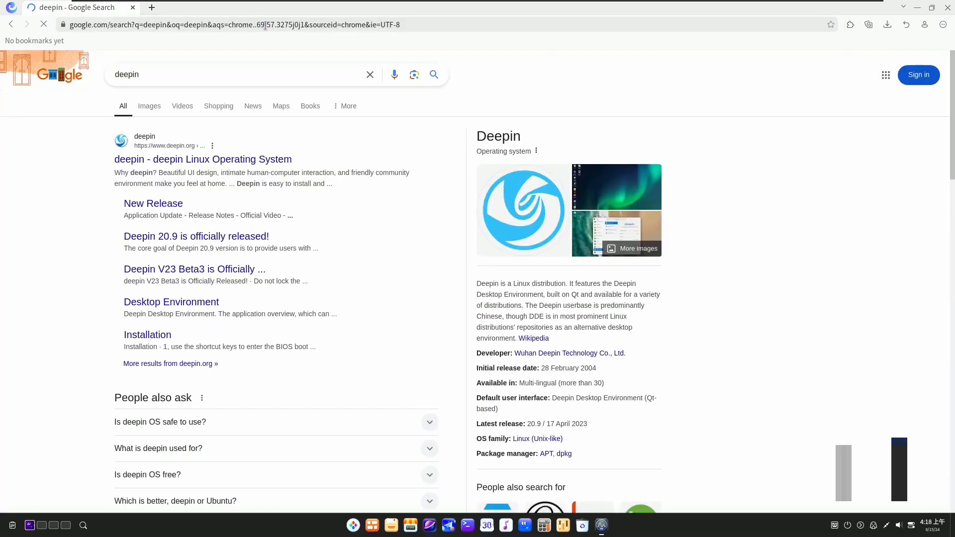
{"action": "left_click", "coordinate": [183, 159]}
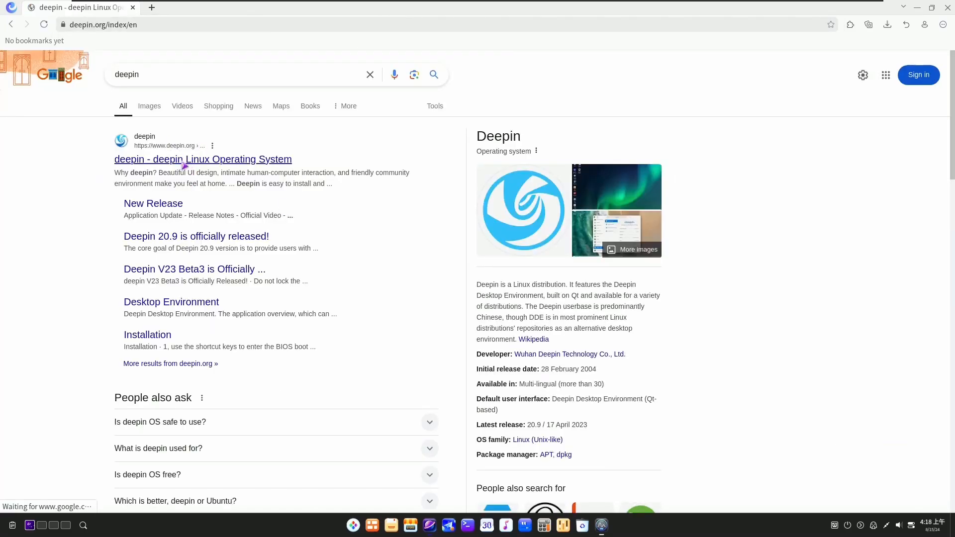
{"action": "left_click", "coordinate": [177, 159]}
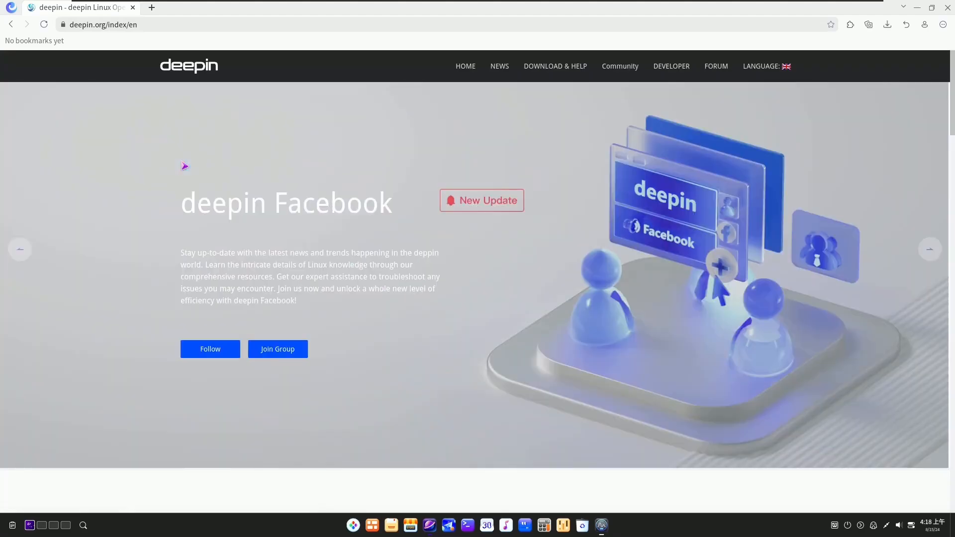
- Browse the community news page down to the deepin V23 Release Note post
{"action": "left_click", "coordinate": [500, 66]}
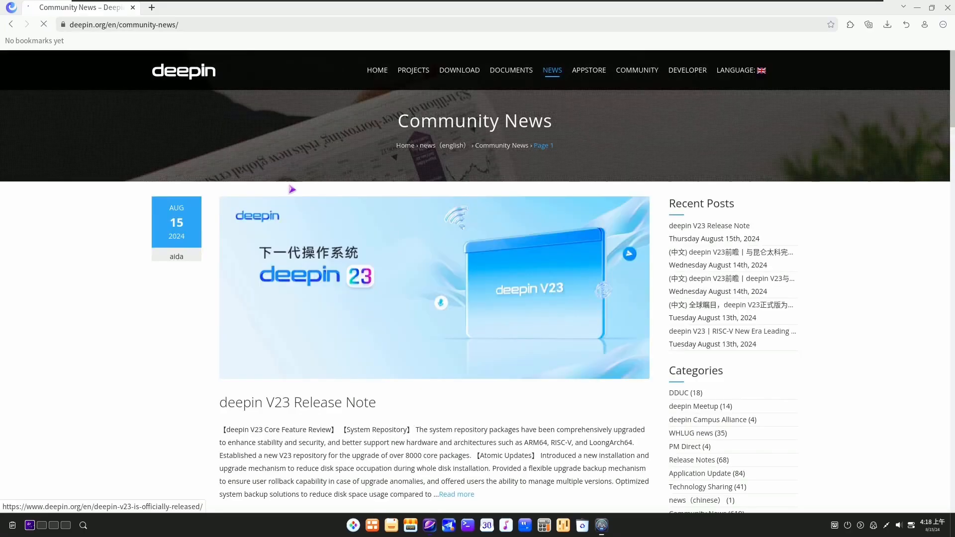
{"action": "scroll", "scroll_direction": "down", "scroll_amount": 3}
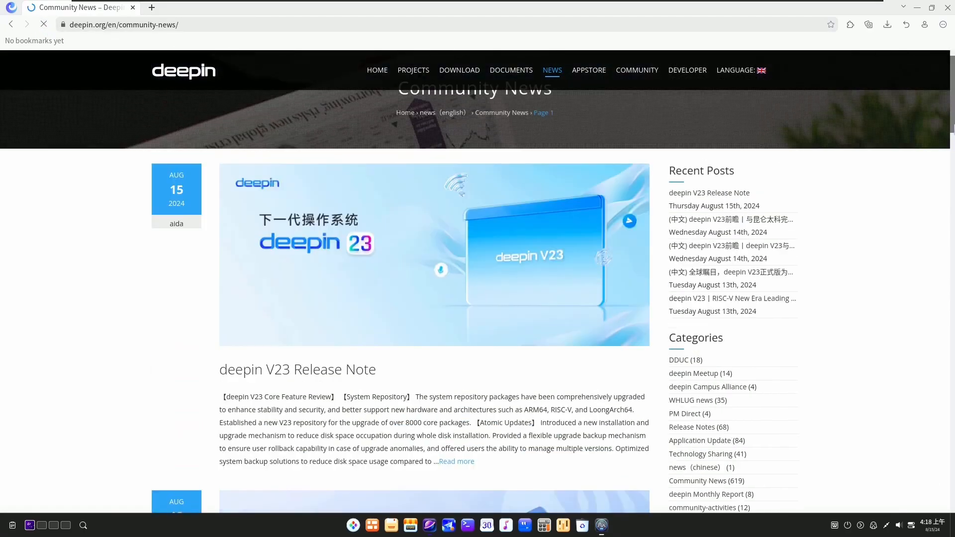
{"action": "scroll", "scroll_direction": "down", "scroll_amount": 3}
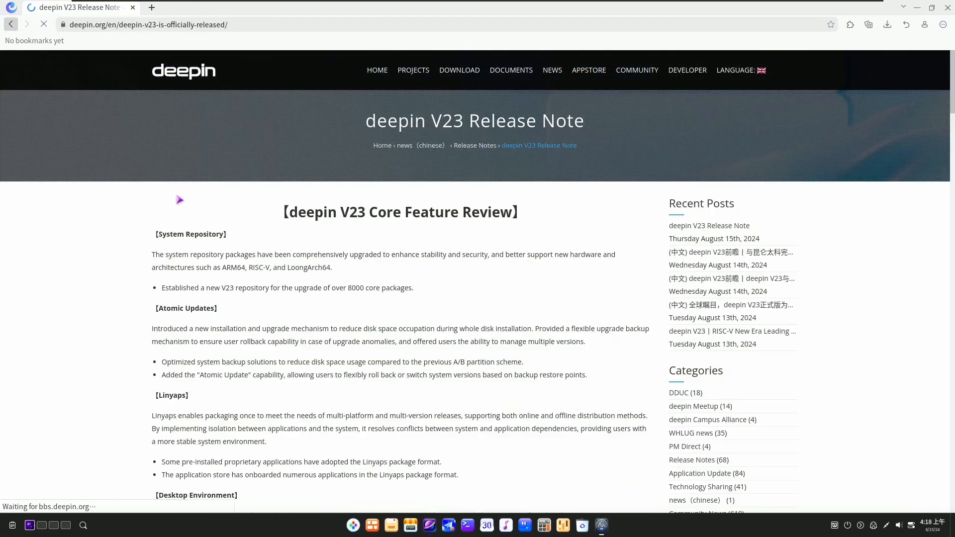
{"action": "left_click", "coordinate": [552, 70]}
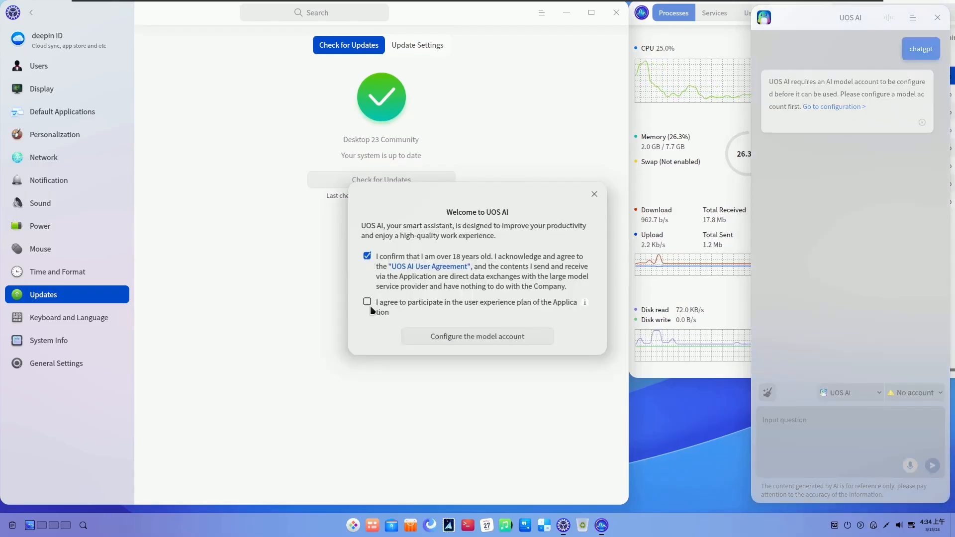
- Start configuring a model account, keep GPT3.5 as the LLM, then abandon adding it
{"action": "left_click", "coordinate": [477, 337]}
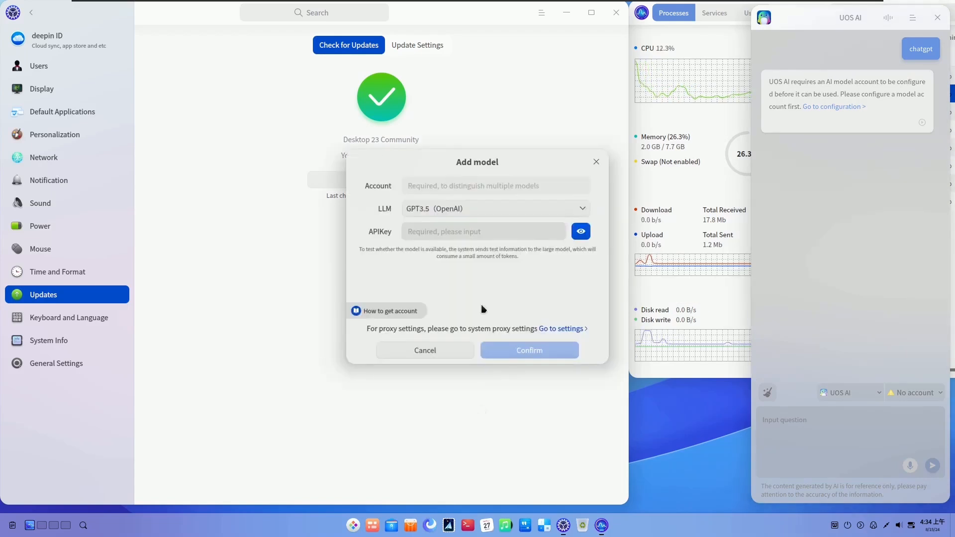
{"action": "left_click", "coordinate": [496, 209]}
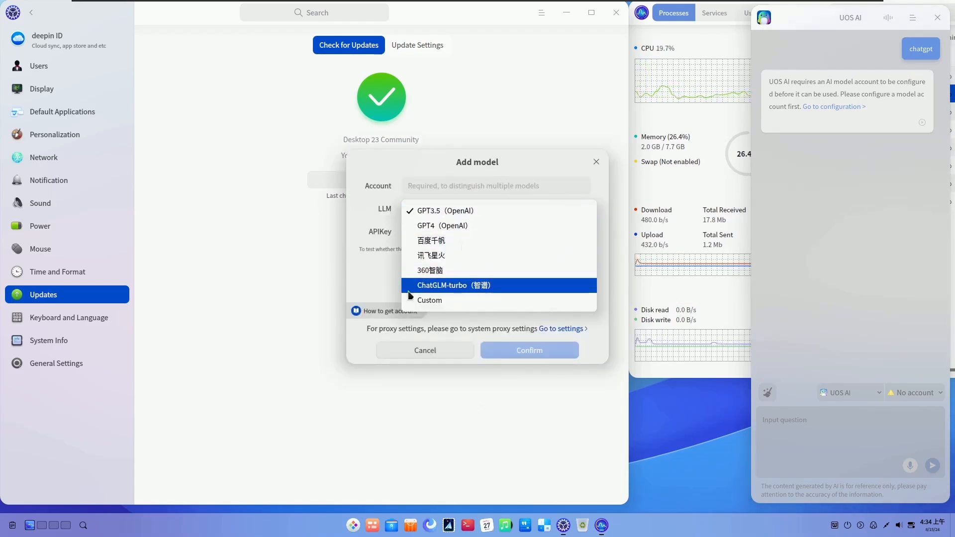
{"action": "left_click", "coordinate": [446, 211]}
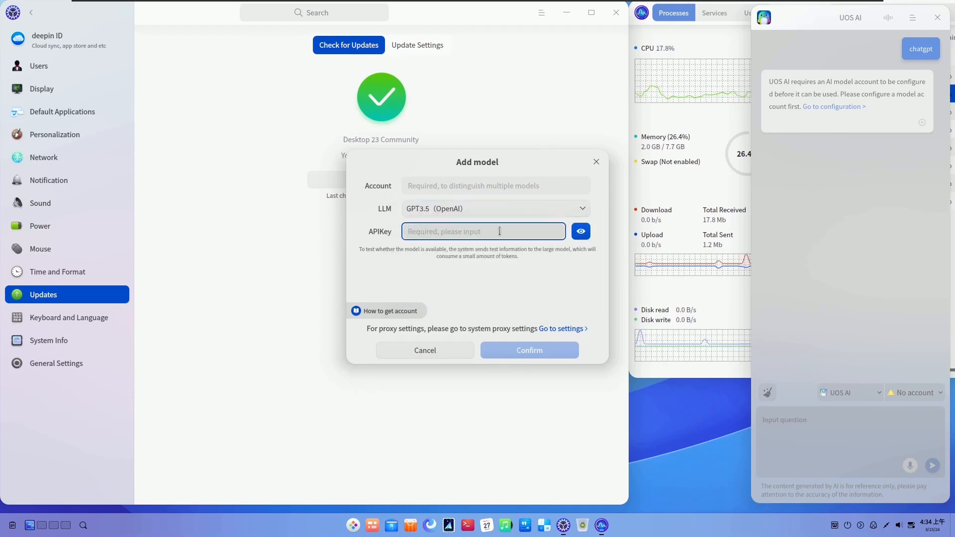
{"action": "left_click", "coordinate": [596, 162]}
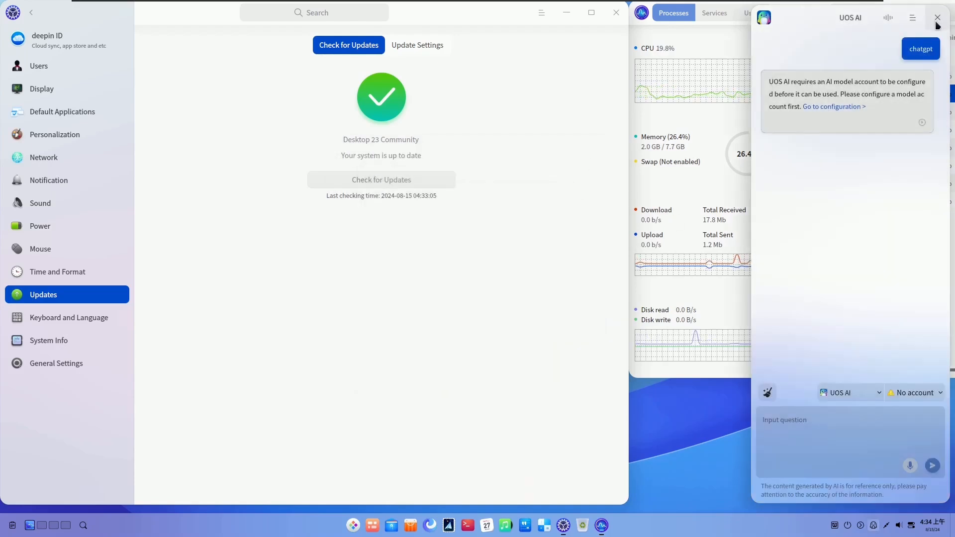
- Switch the active assistant to Deepin System Assistant
{"action": "left_click", "coordinate": [912, 18]}
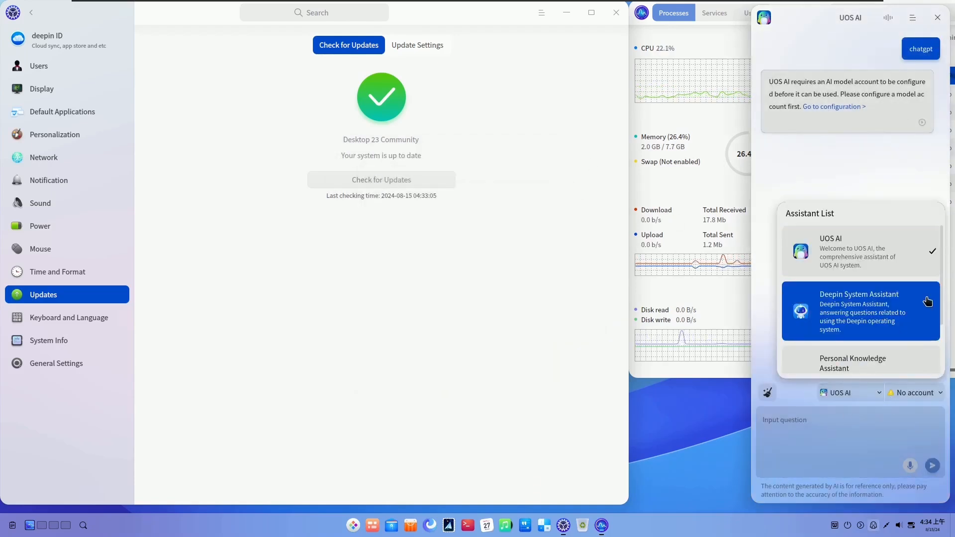
{"action": "left_click", "coordinate": [860, 310]}
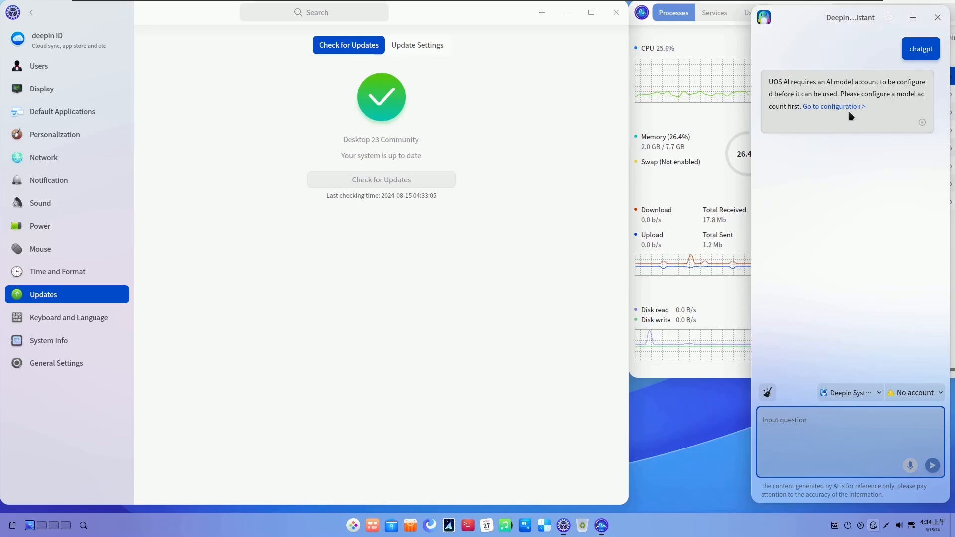
{"action": "mouse_move", "coordinate": [809, 108]}
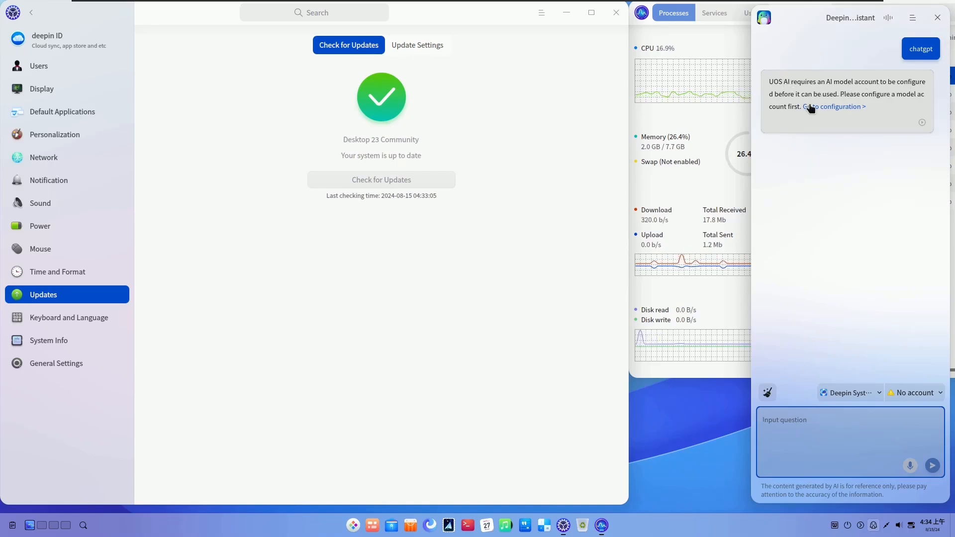
{"action": "mouse_move", "coordinate": [863, 144]}
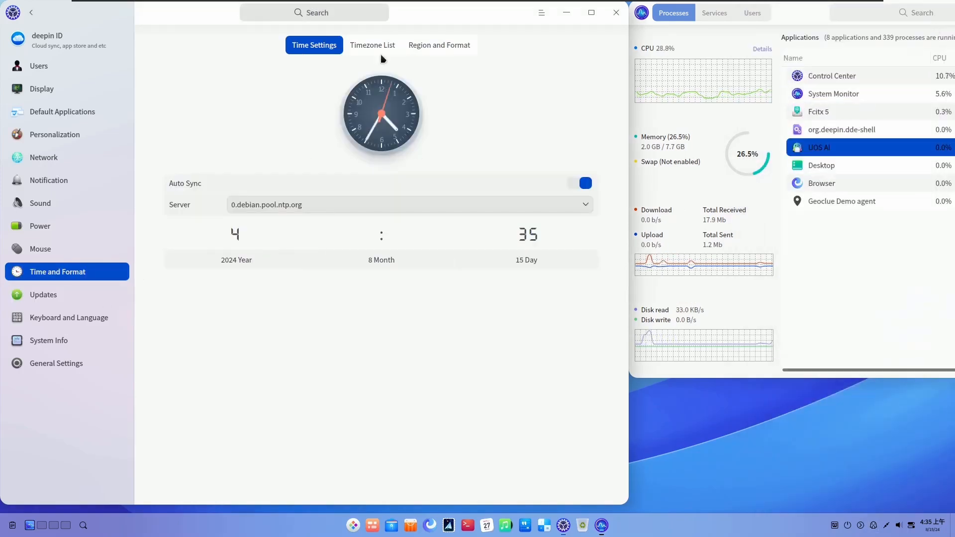
- View the Mouse and Time and Format pages in Control Center
{"action": "left_click", "coordinate": [39, 249]}
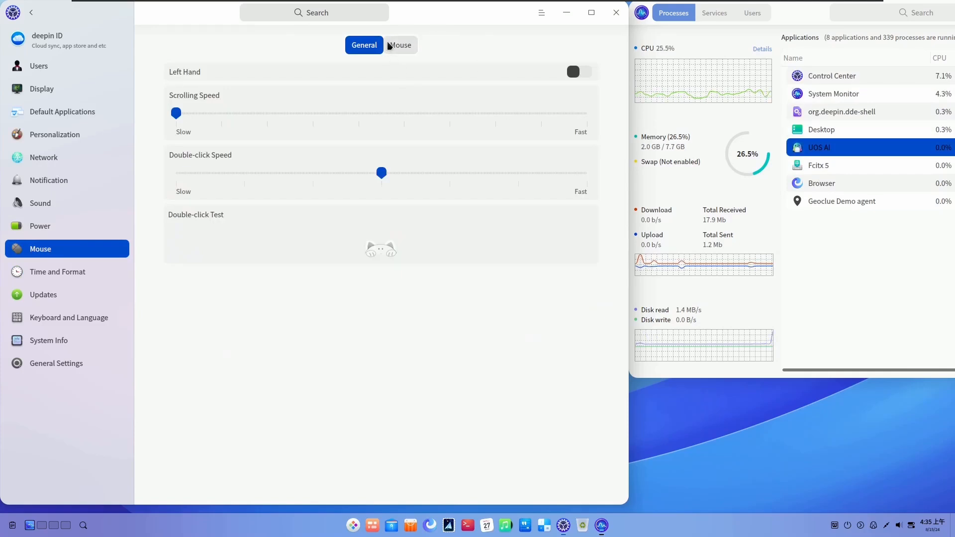
{"action": "left_click", "coordinate": [39, 226]}
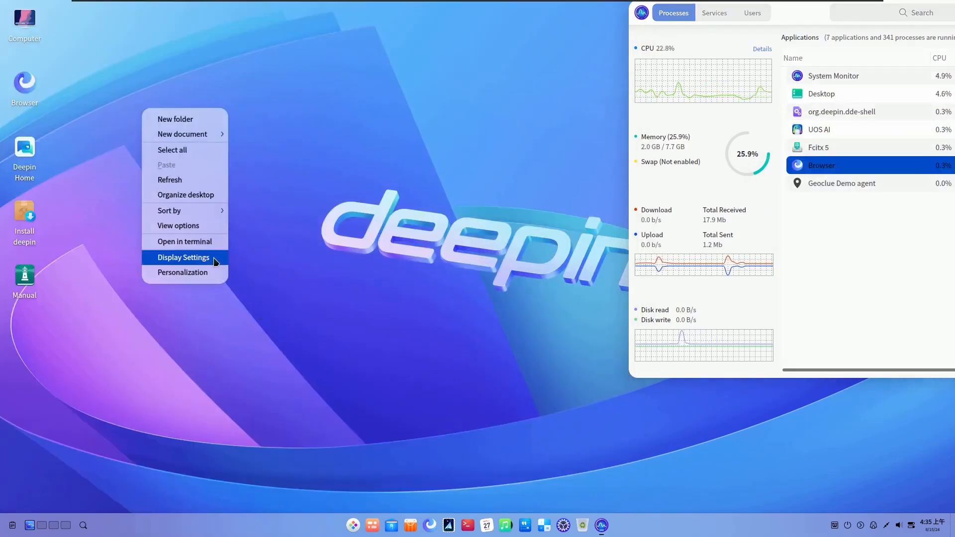
- Choose a different desktop wallpaper from the built-in background collection
{"action": "left_click", "coordinate": [182, 272]}
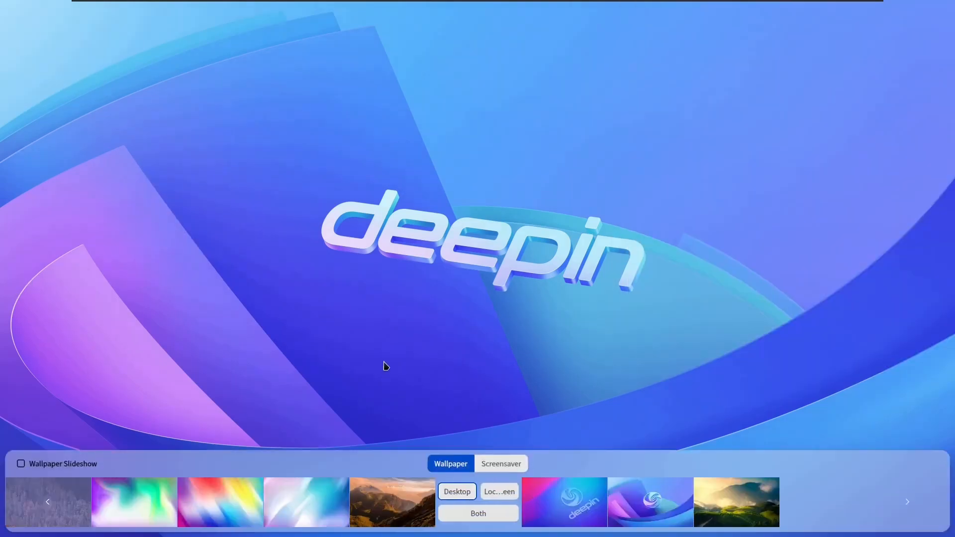
{"action": "left_click", "coordinate": [907, 501]}
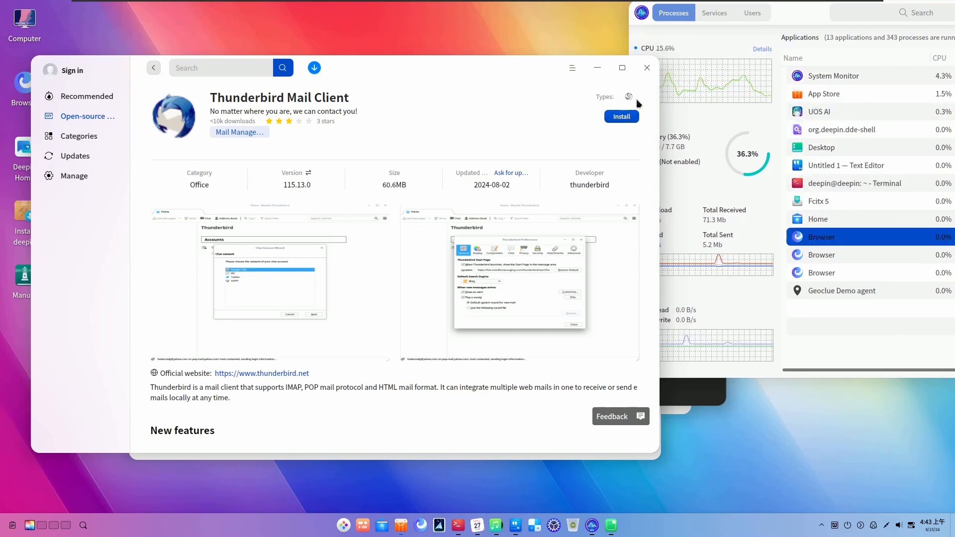
- Check the download tasks, search the App Store for vlc and browse to the UOS AI page
{"action": "left_click", "coordinate": [314, 67]}
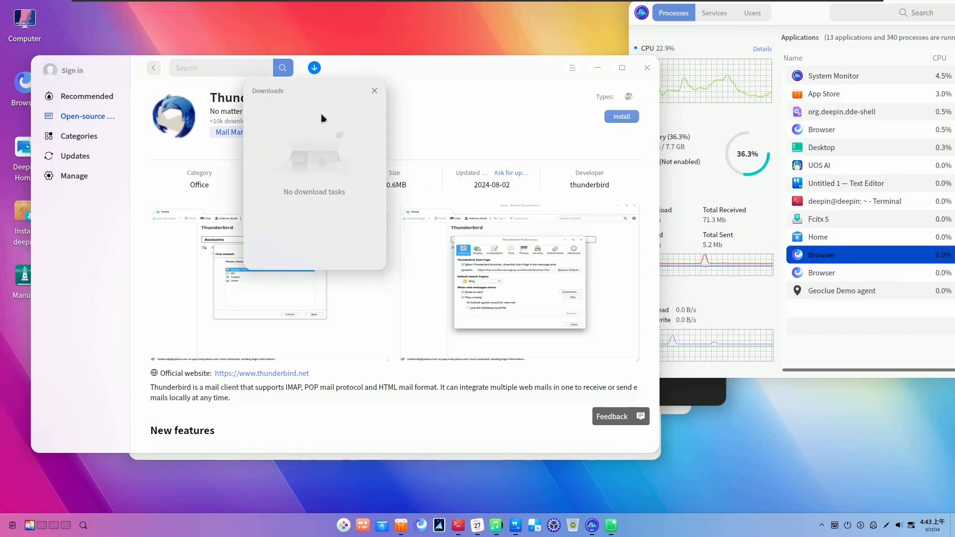
{"action": "left_click", "coordinate": [79, 136]}
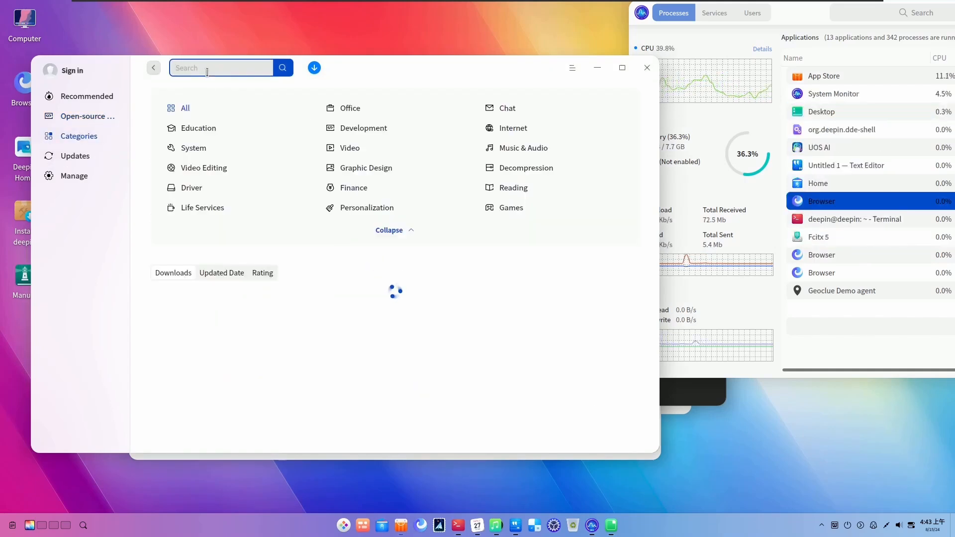
{"action": "type", "text": "vlc"}
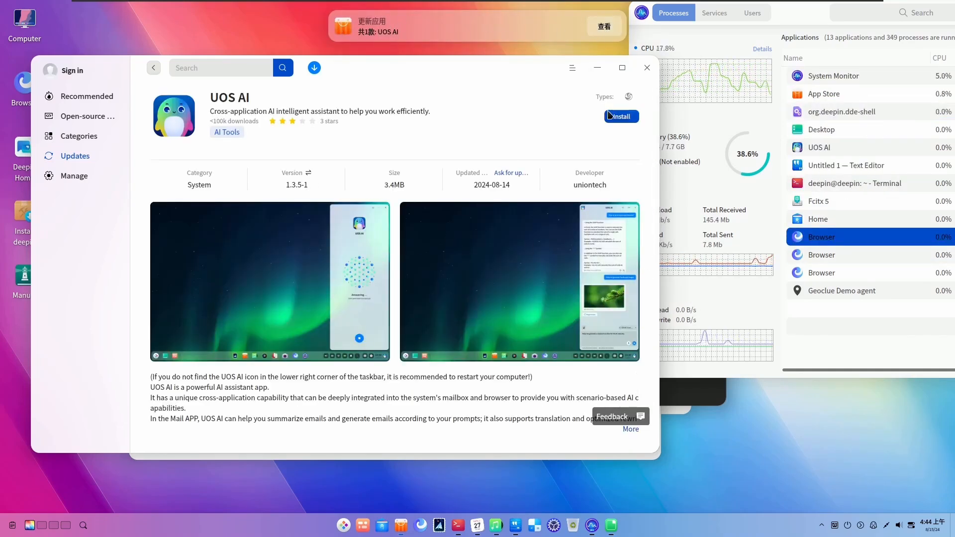
{"action": "scroll", "scroll_direction": "down", "scroll_amount": 3}
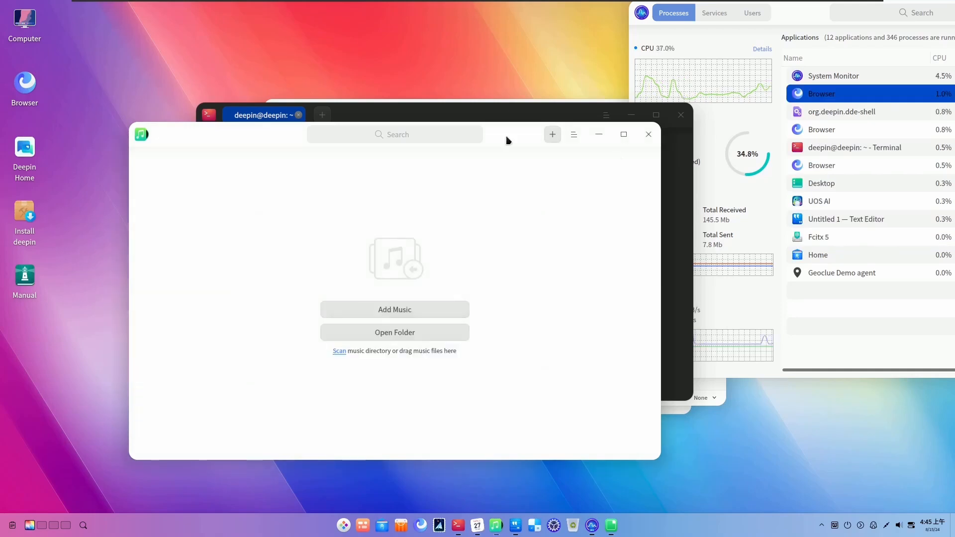
- Close the Music player, the Mail account dialog and LibreOffice Calc's About window
{"action": "left_click", "coordinate": [703, 398]}
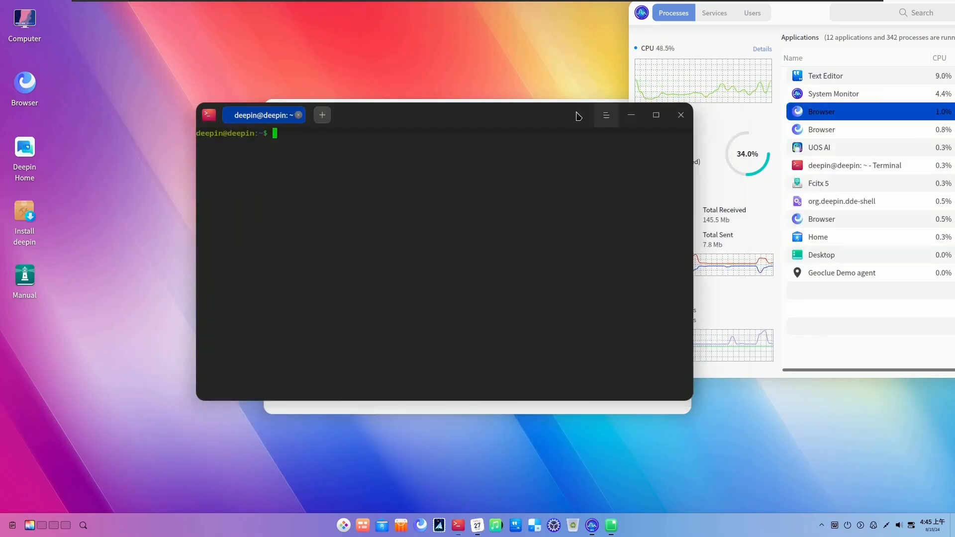
{"action": "left_click", "coordinate": [477, 525]}
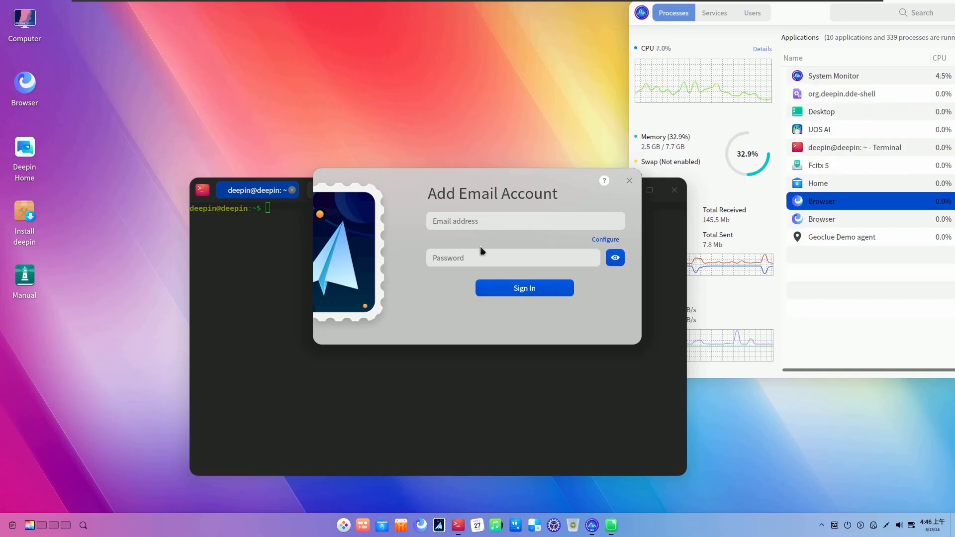
{"action": "left_click", "coordinate": [629, 180]}
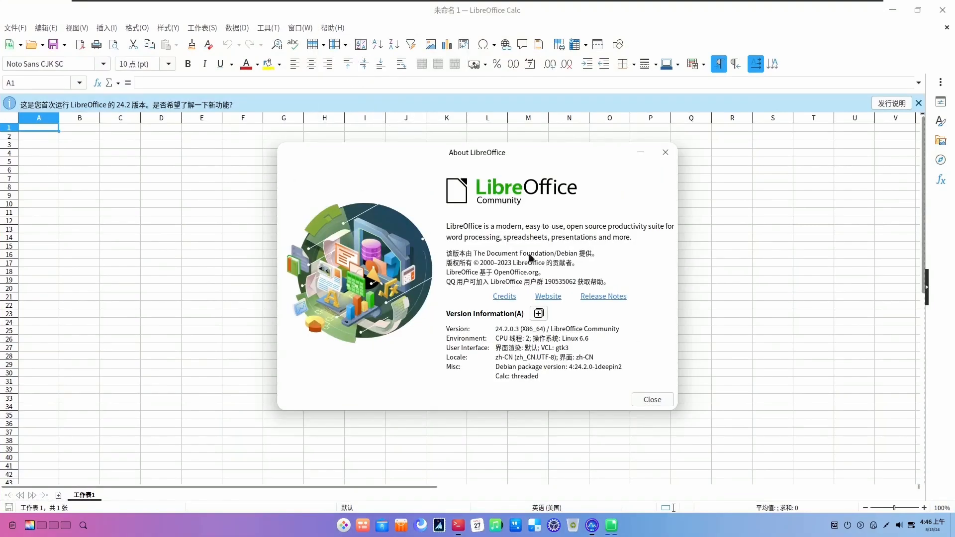
{"action": "mouse_move", "coordinate": [569, 199]}
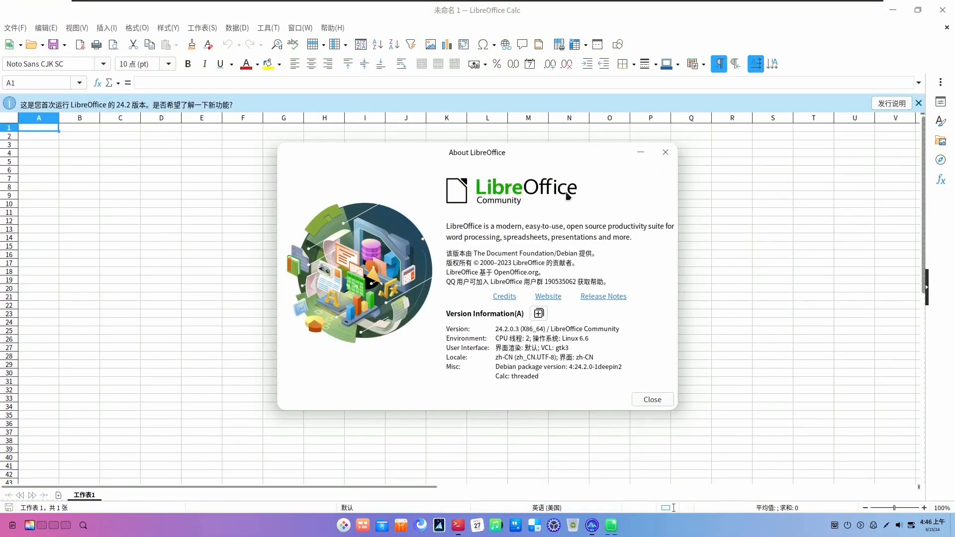
{"action": "mouse_move", "coordinate": [516, 336]}
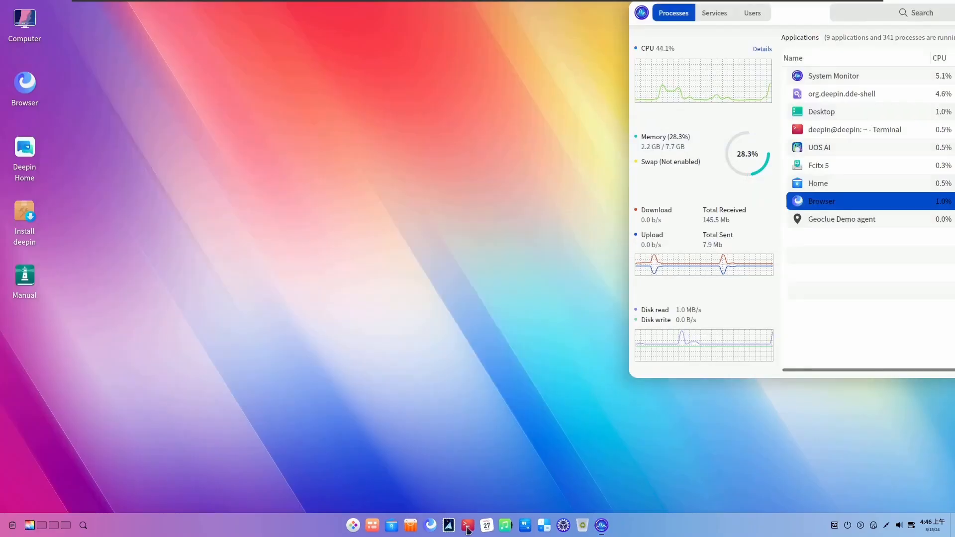
- Run inxi in Terminal and look through the terminal preferences down to the shell section
{"action": "left_click", "coordinate": [467, 525]}
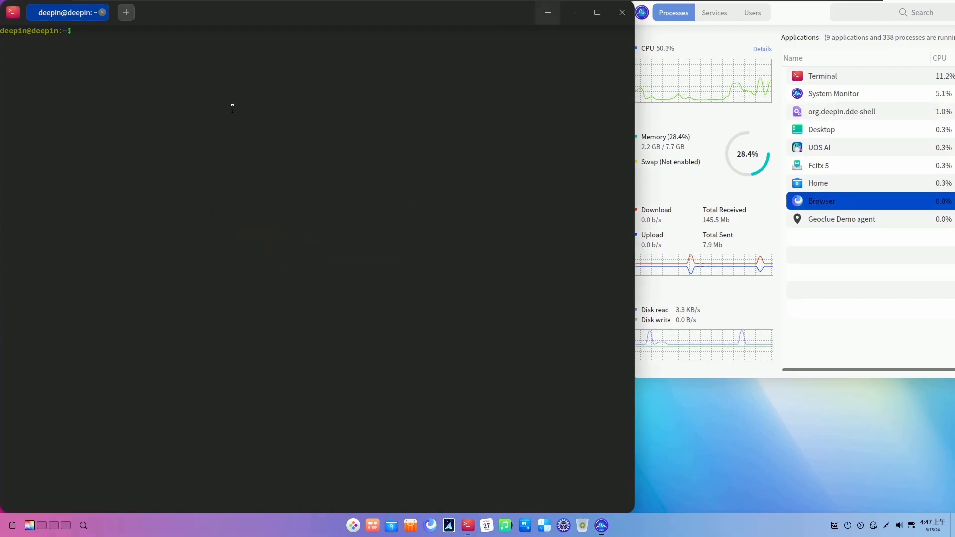
{"action": "type", "text": "inxi"}
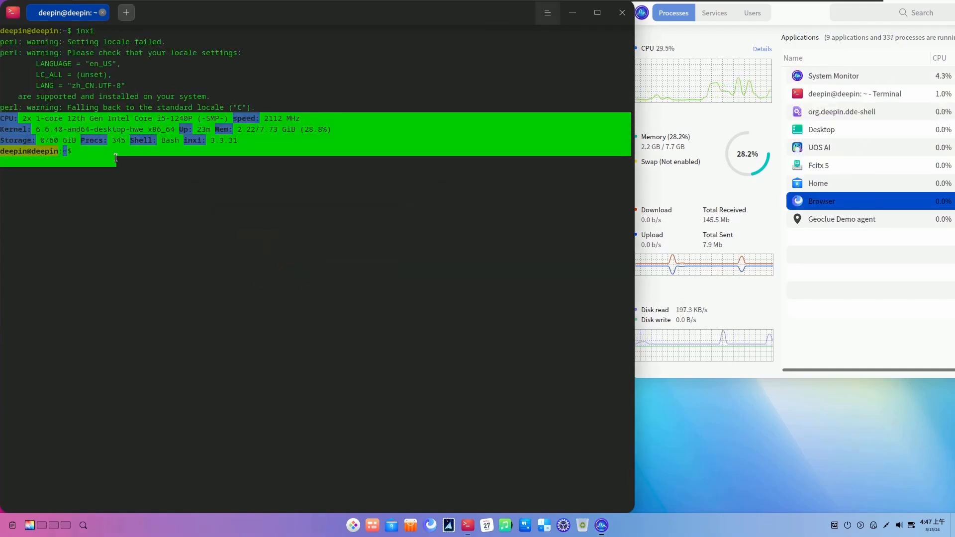
{"action": "left_click", "coordinate": [547, 13]}
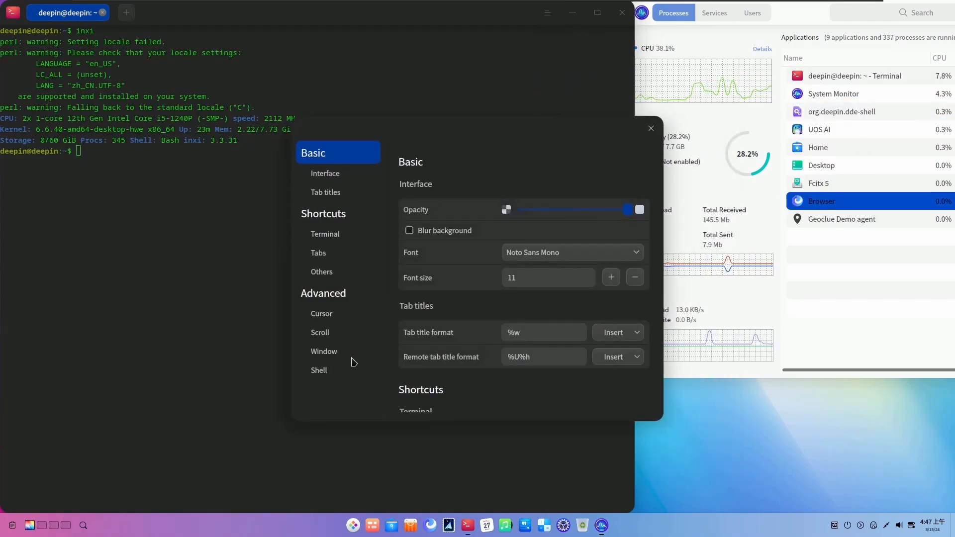
{"action": "scroll", "scroll_direction": "down", "scroll_amount": 3}
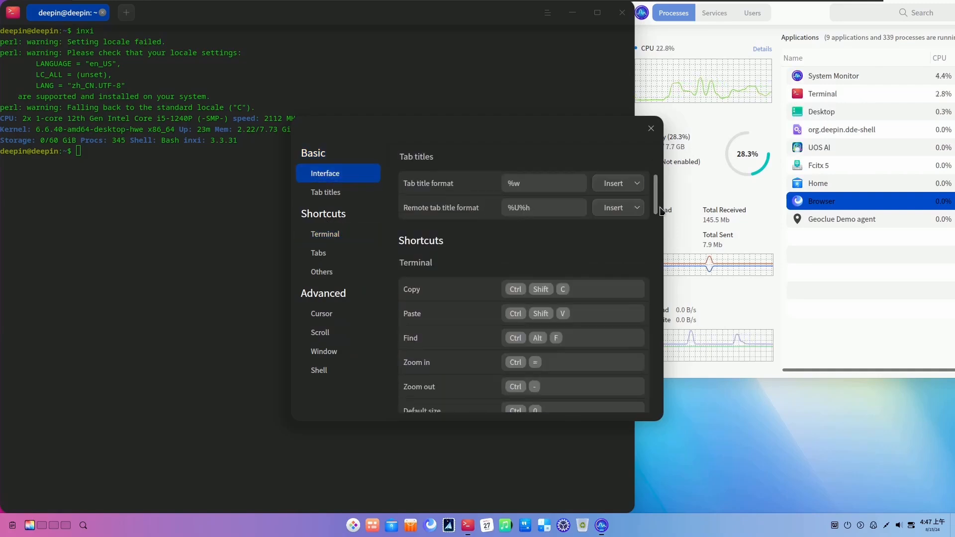
{"action": "left_click", "coordinate": [319, 370]}
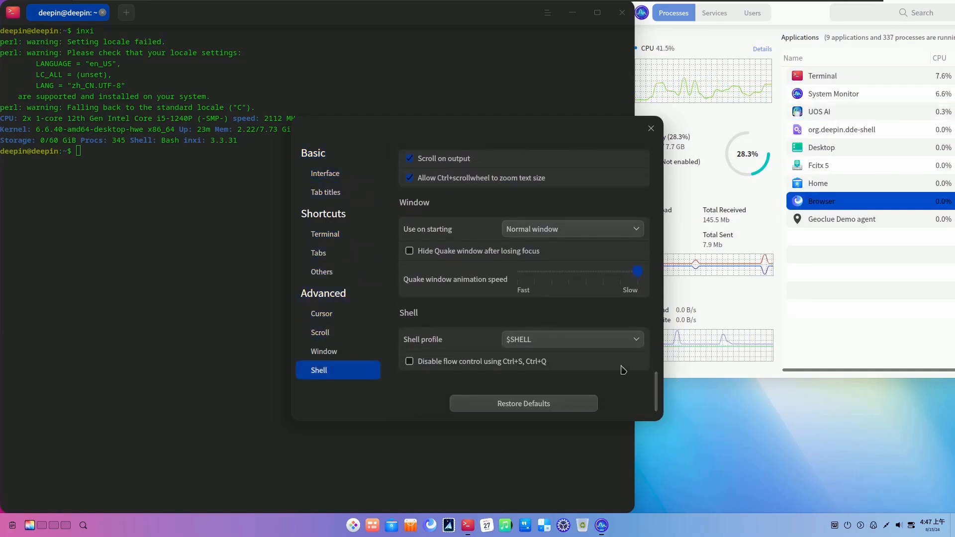
{"action": "left_click", "coordinate": [651, 128]}
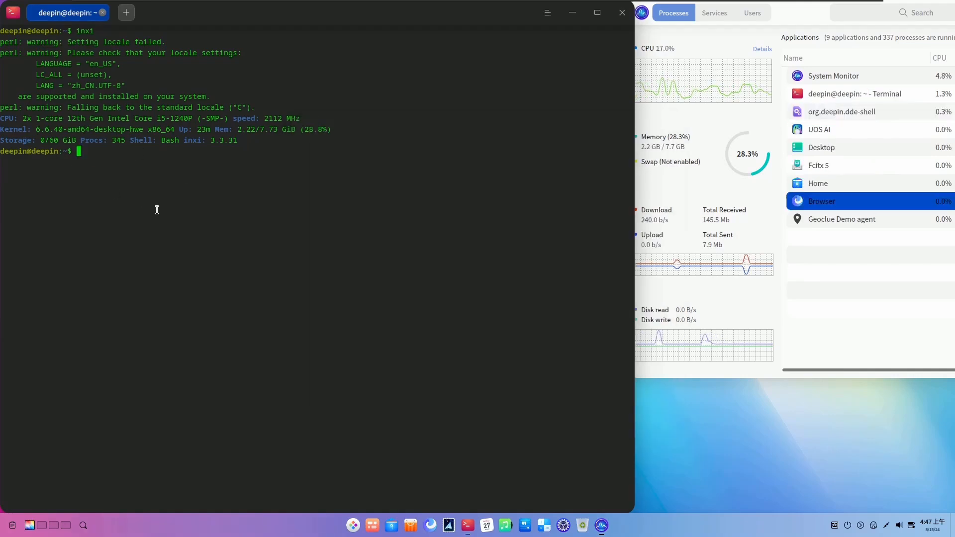
- Run inxi -b, a fuller inxi report, inxi -G and cat /etc/issue showing Deepin GNU/Linux 23
{"action": "type", "text": "inxi -b"}
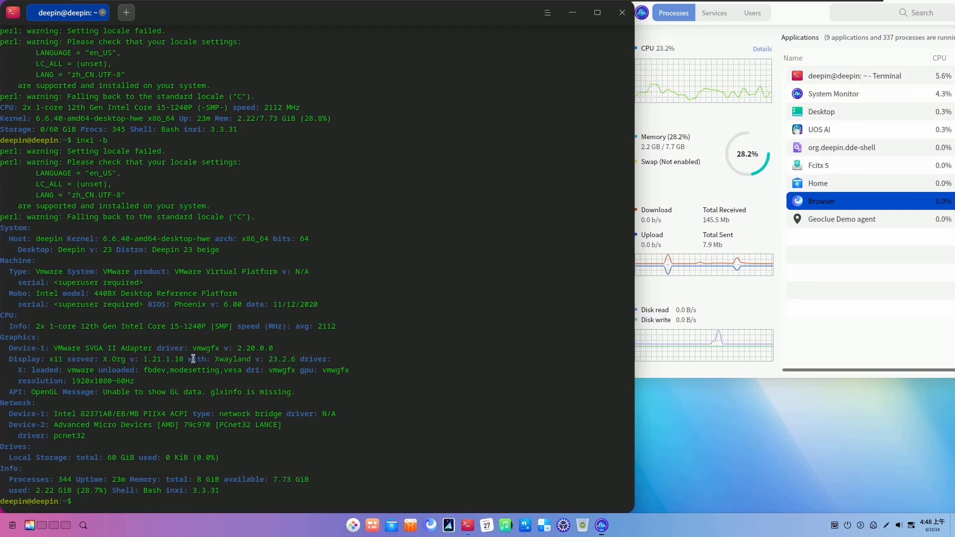
{"action": "double_click", "coordinate": [55, 479]}
{"action": "type", "text": "inxi -"}
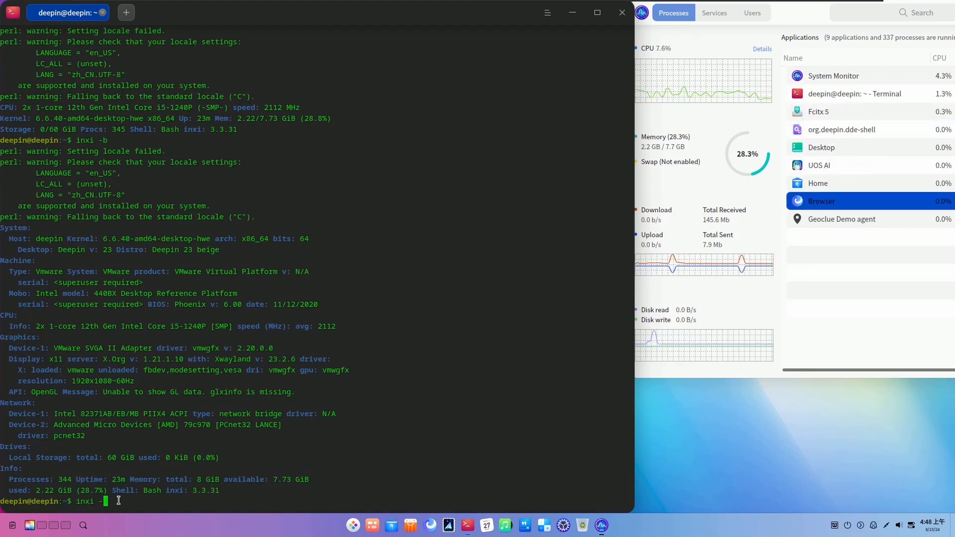
{"action": "key", "text": "Return"}
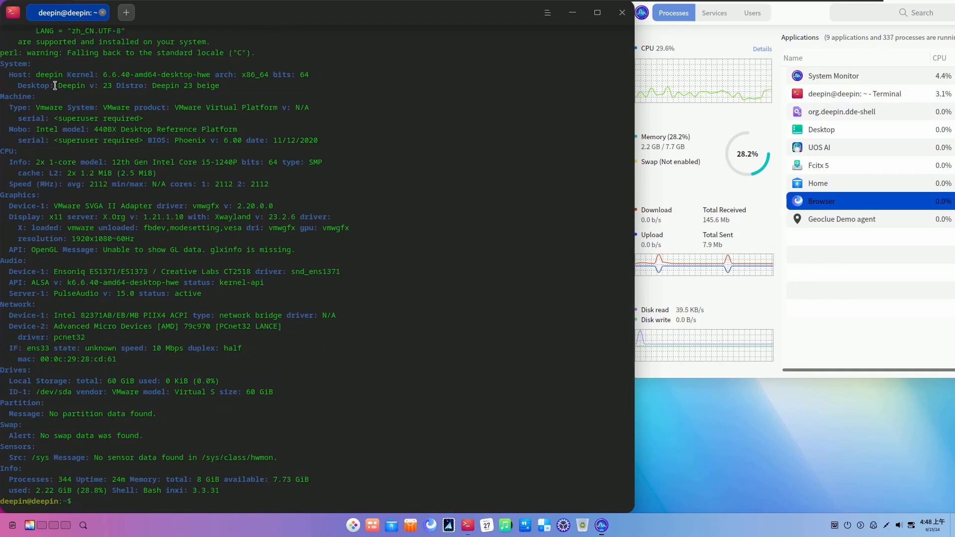
{"action": "left_click_drag", "start_coordinate": [9, 162], "coordinate": [408, 228]}
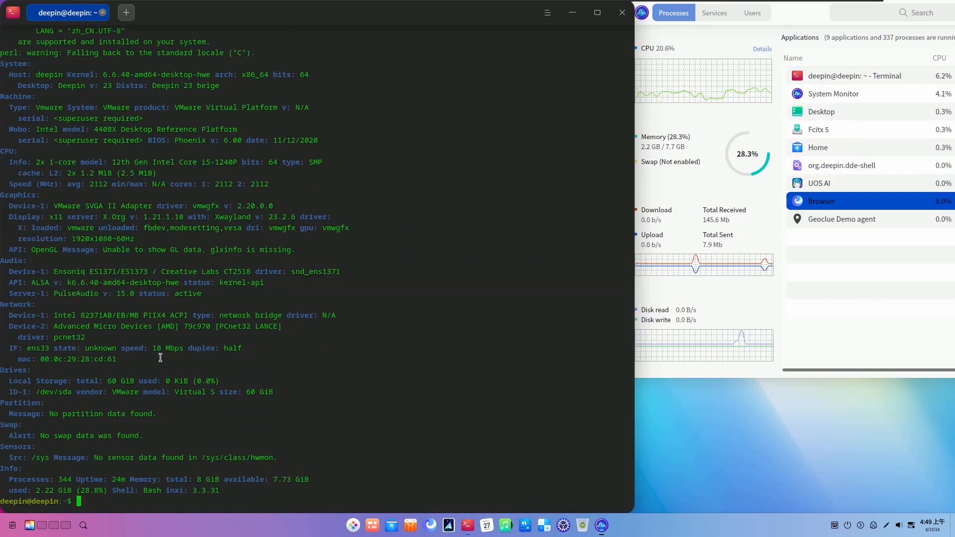
{"action": "type", "text": "inxi -G"}
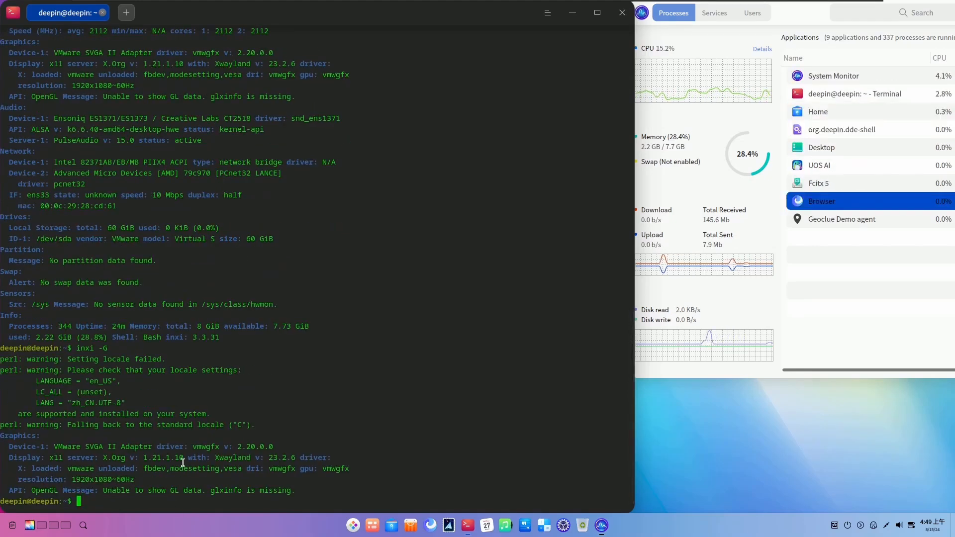
{"action": "type", "text": "cat /etc/issue"}
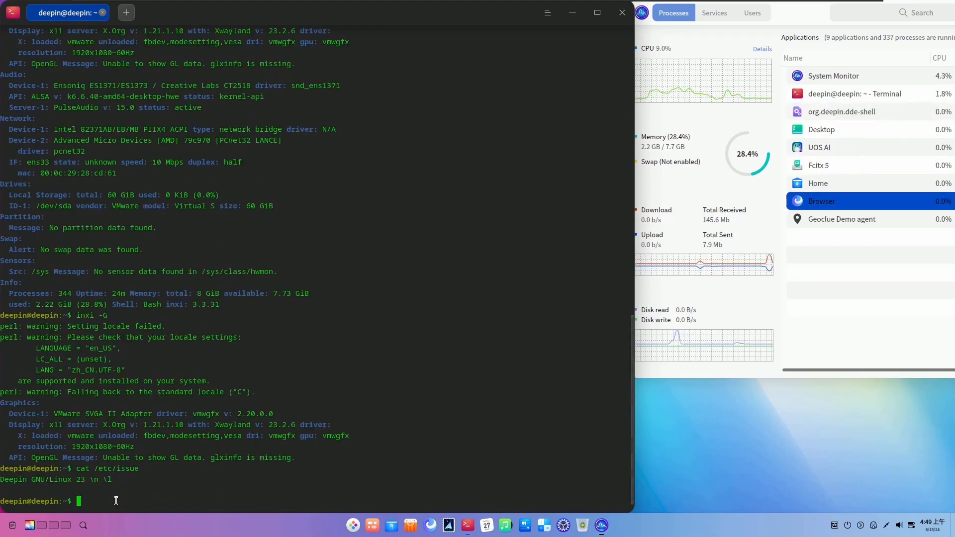
{"action": "type", "text": "n"}
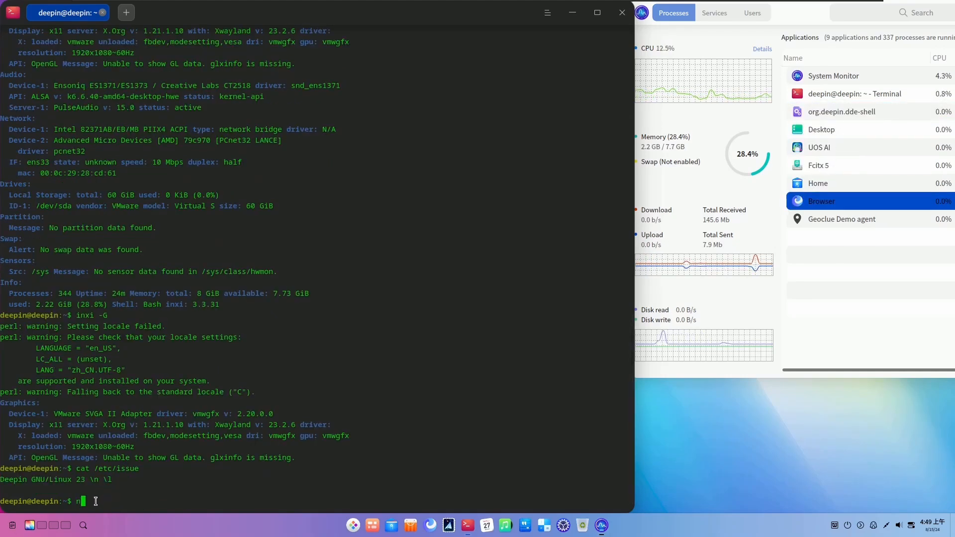